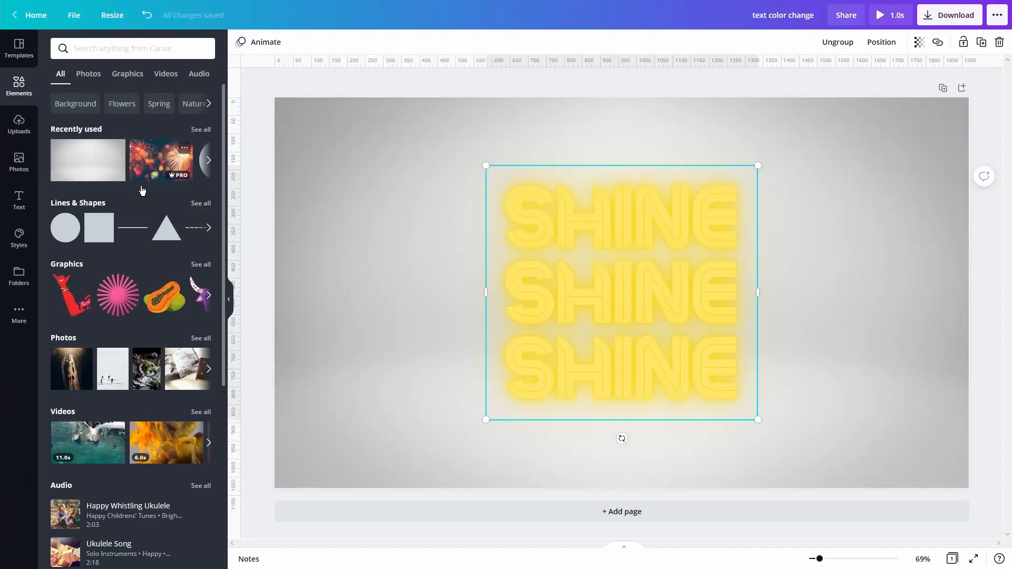
Add a blue circle on the left and shift the SHINE group to the right.
{"action": "right_click", "coordinate": [64, 227]}
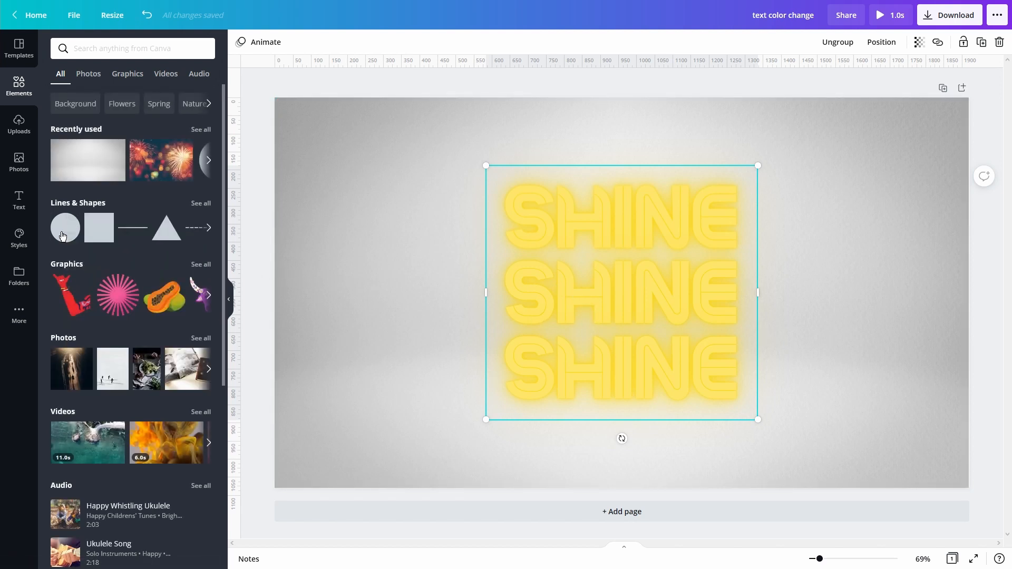
{"action": "left_click", "coordinate": [64, 228]}
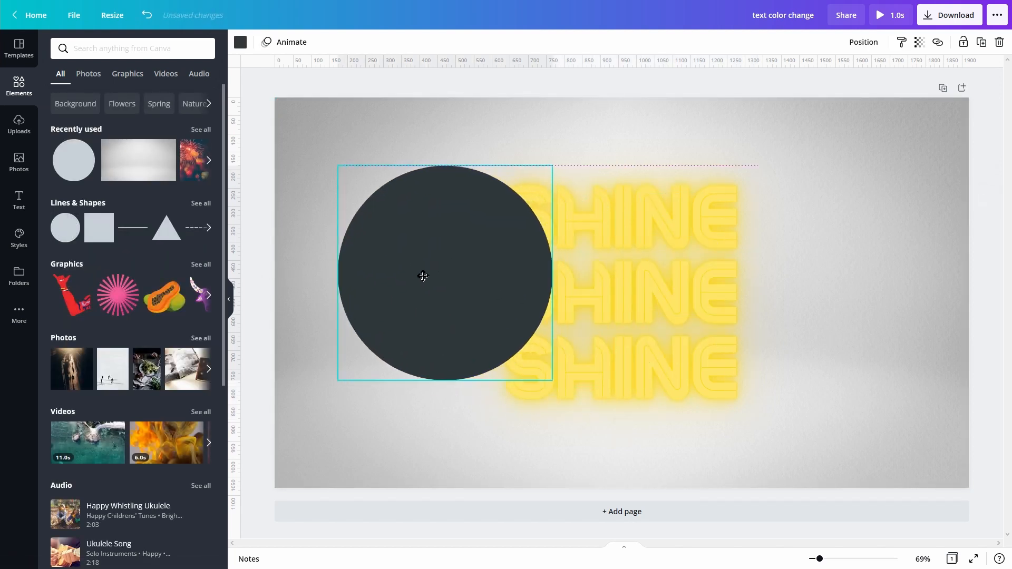
{"action": "left_click", "coordinate": [748, 283]}
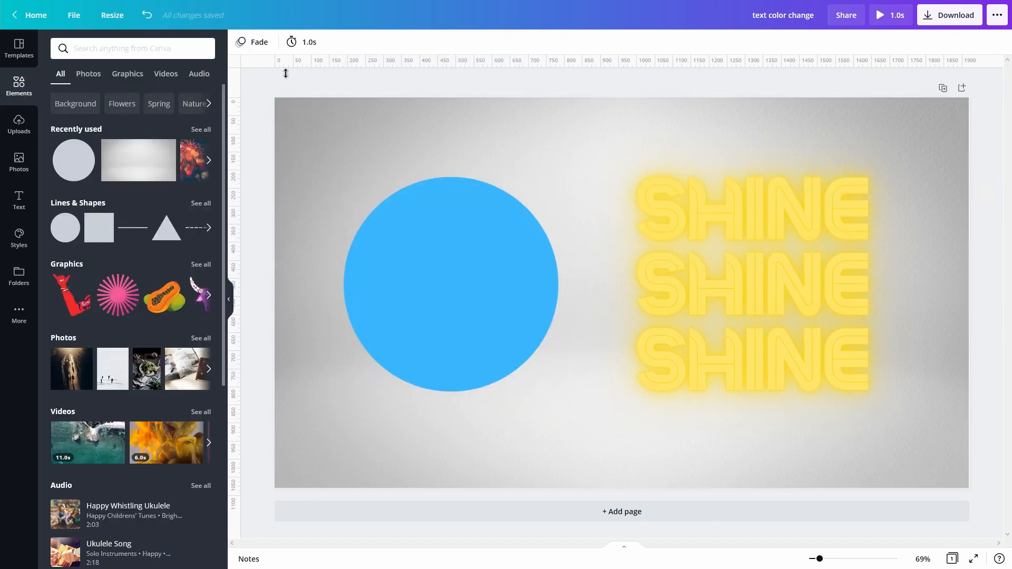
Switch the slide's page animation from Fade to Rise.
{"action": "left_click", "coordinate": [252, 42]}
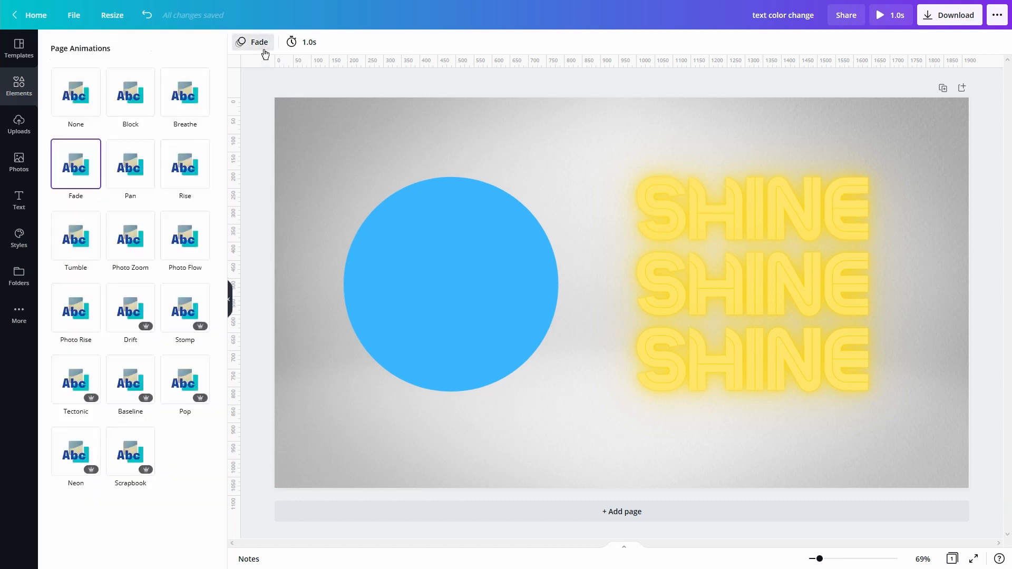
{"action": "left_click", "coordinate": [184, 165]}
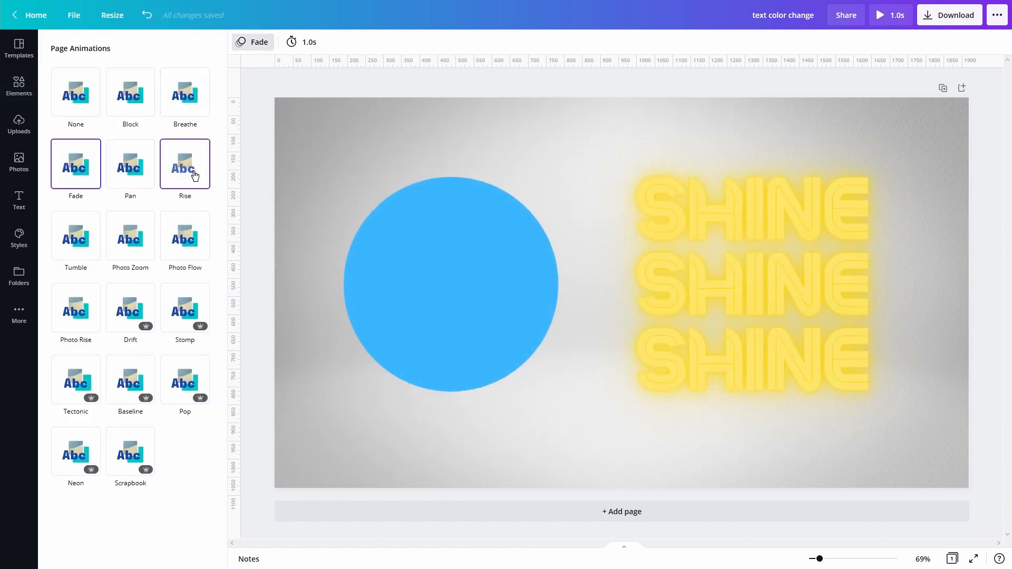
{"action": "left_click", "coordinate": [184, 164]}
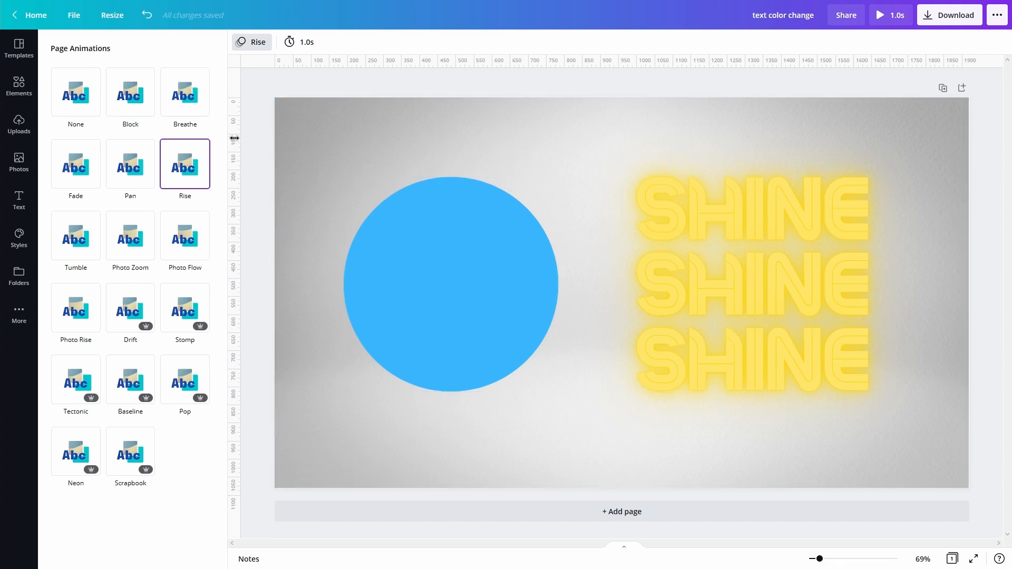
{"action": "mouse_move", "coordinate": [259, 142]}
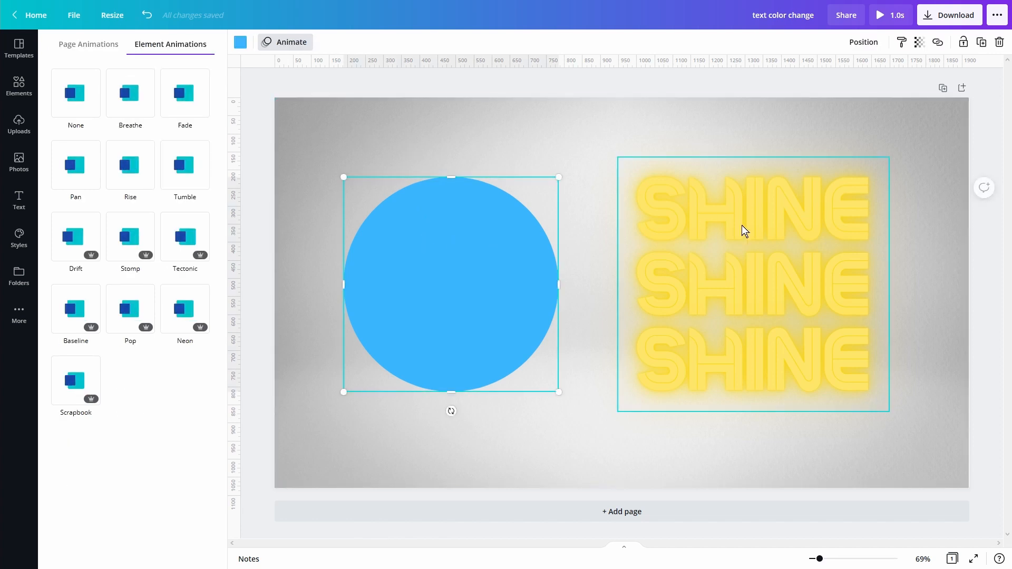
{"action": "mouse_move", "coordinate": [709, 247]}
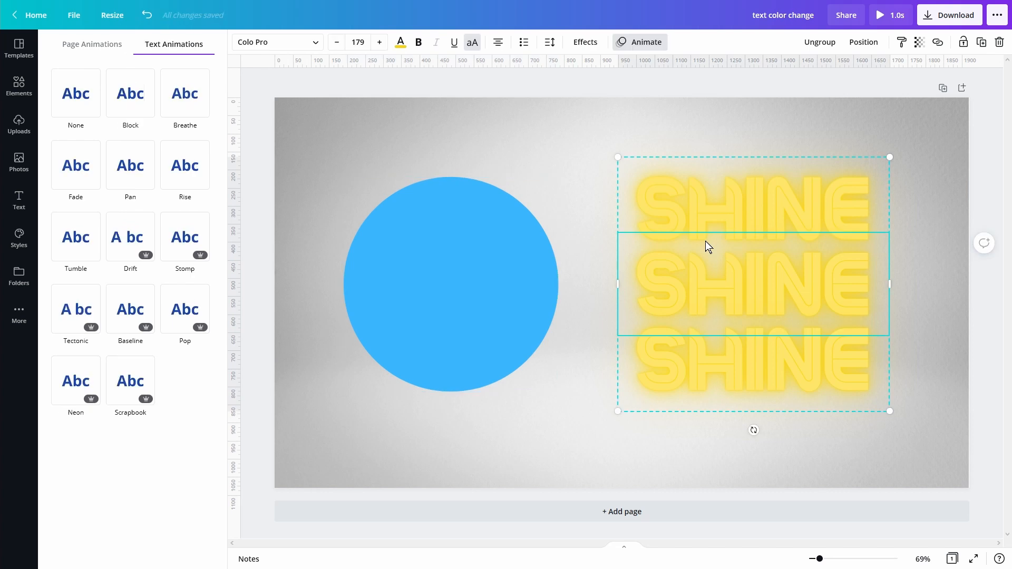
{"action": "mouse_move", "coordinate": [697, 264]}
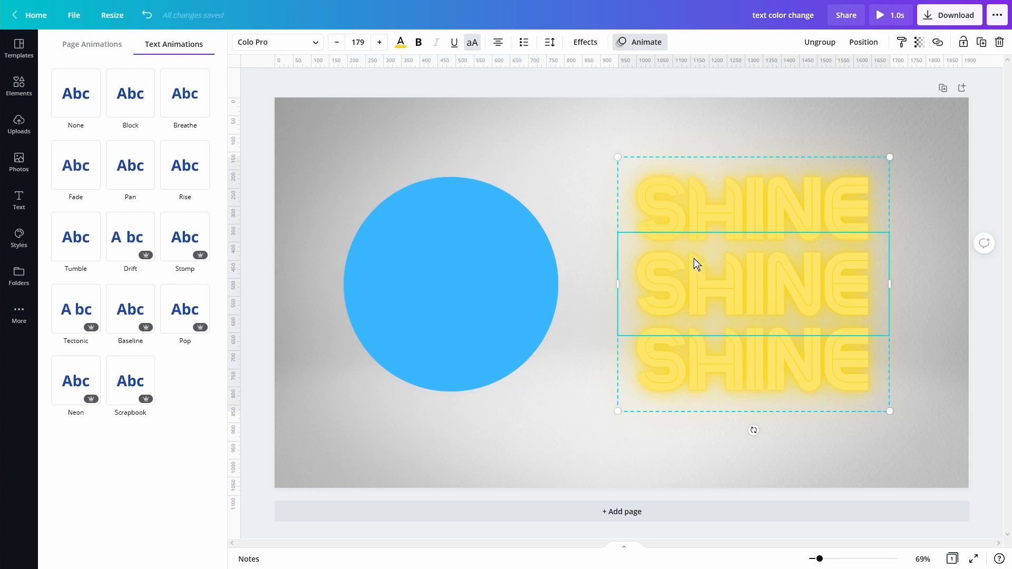
Give the blue circle its own Tumble element animation and preview the slide.
{"action": "left_click", "coordinate": [19, 87]}
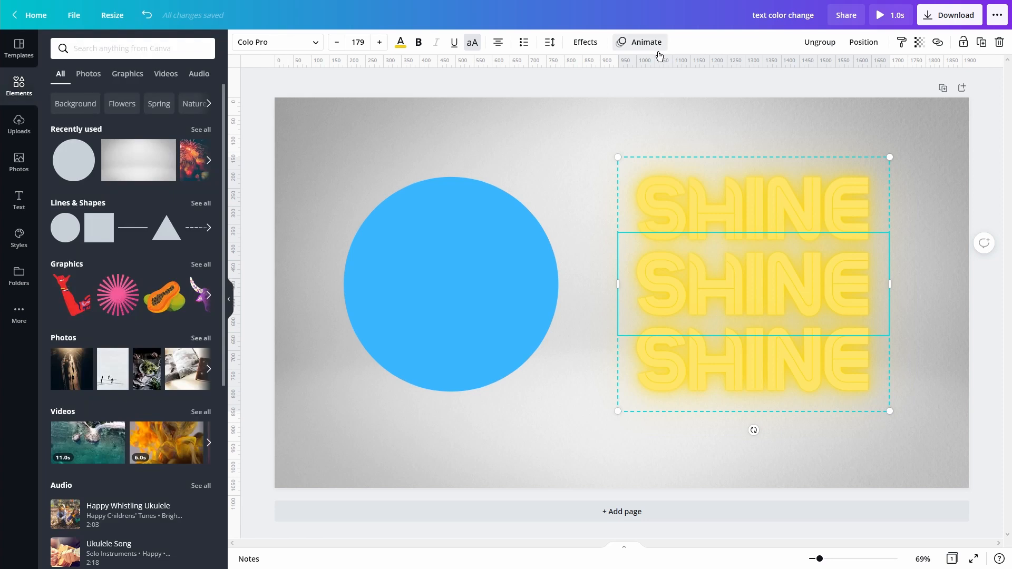
{"action": "left_click", "coordinate": [645, 42]}
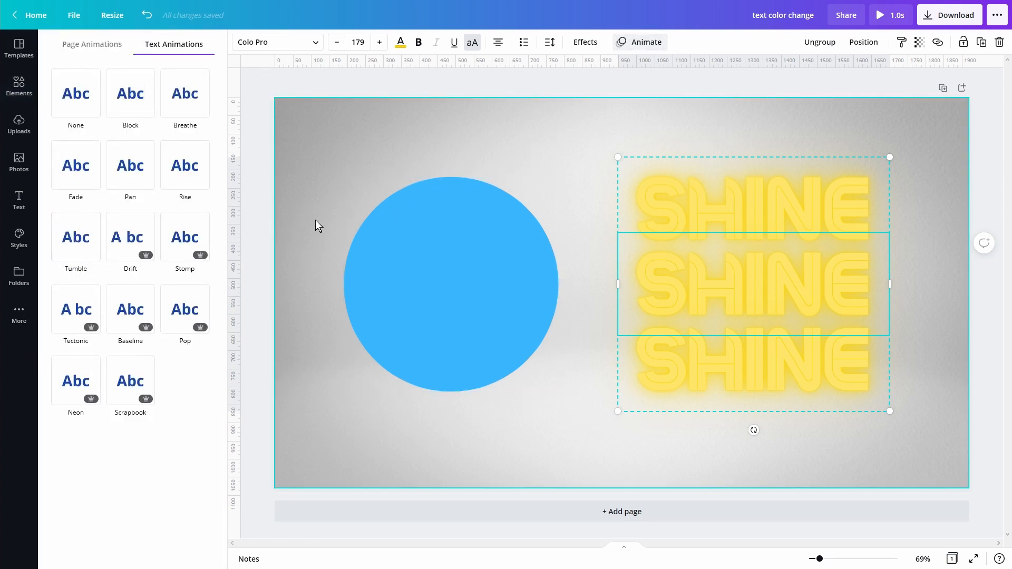
{"action": "left_click", "coordinate": [184, 237]}
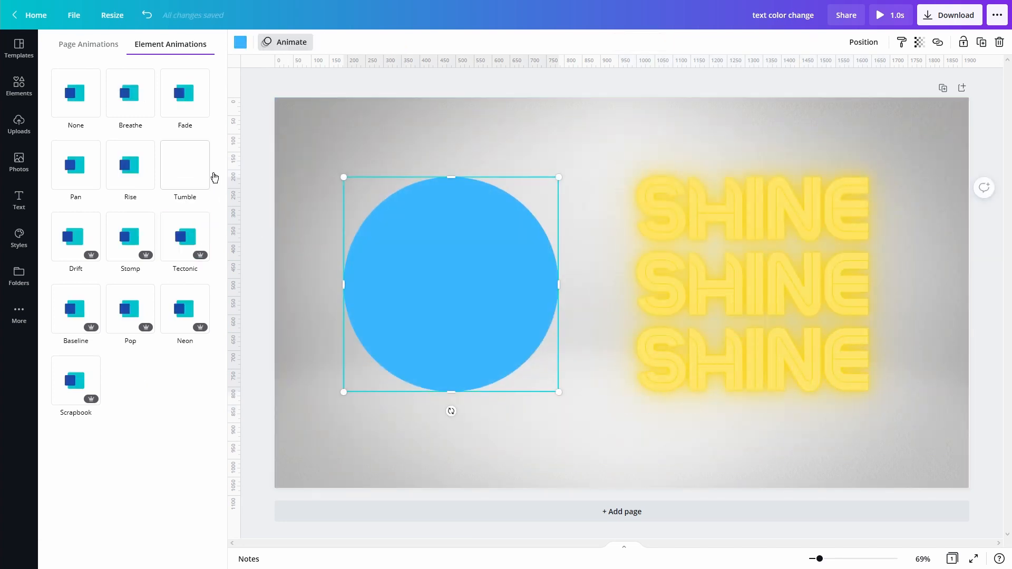
{"action": "left_click", "coordinate": [185, 166]}
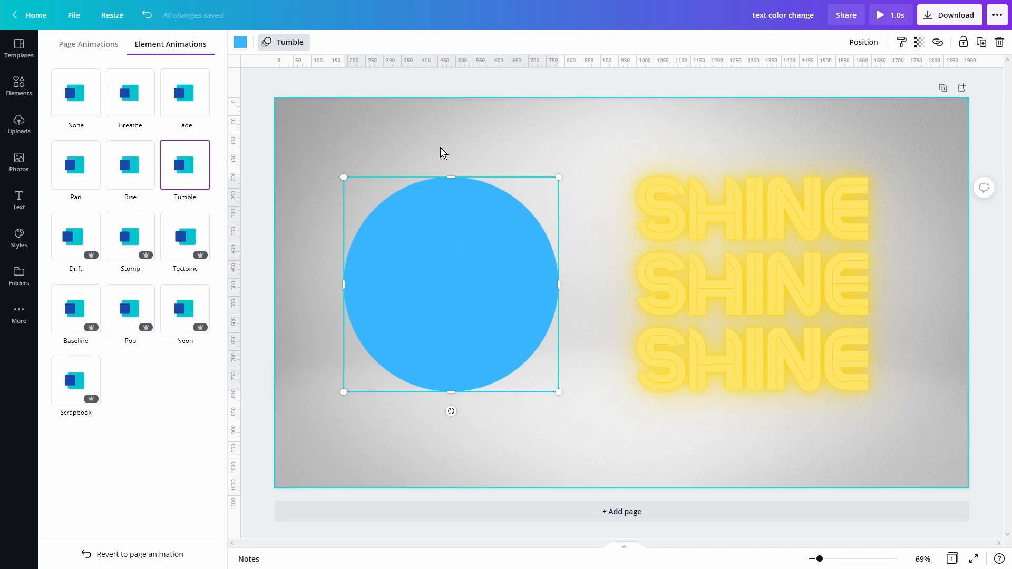
{"action": "left_click", "coordinate": [878, 14]}
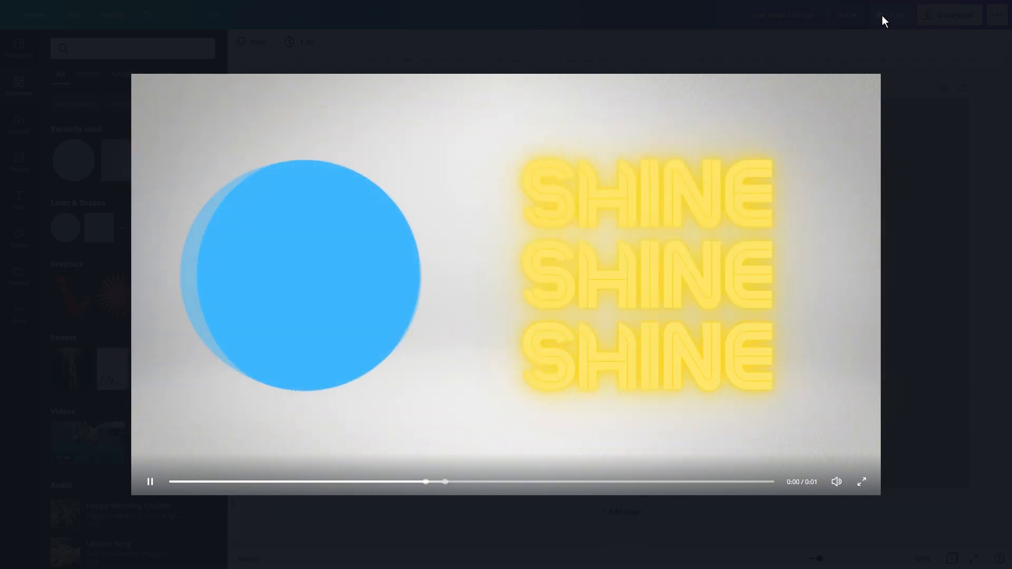
{"action": "left_click", "coordinate": [150, 482]}
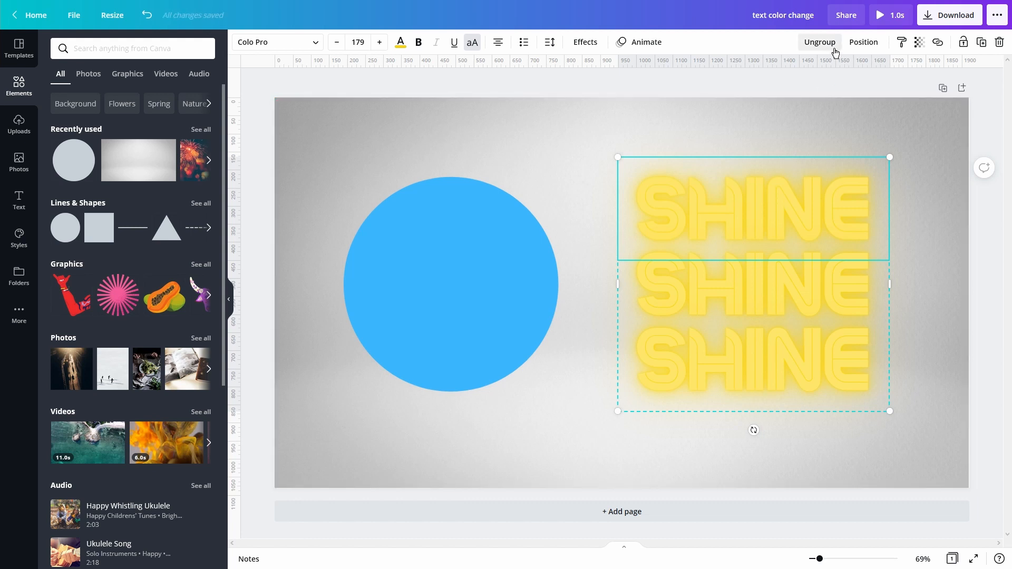
Ungroup the SHINE stack and recolour the bottom SHINE word purple.
{"action": "left_click", "coordinate": [819, 42]}
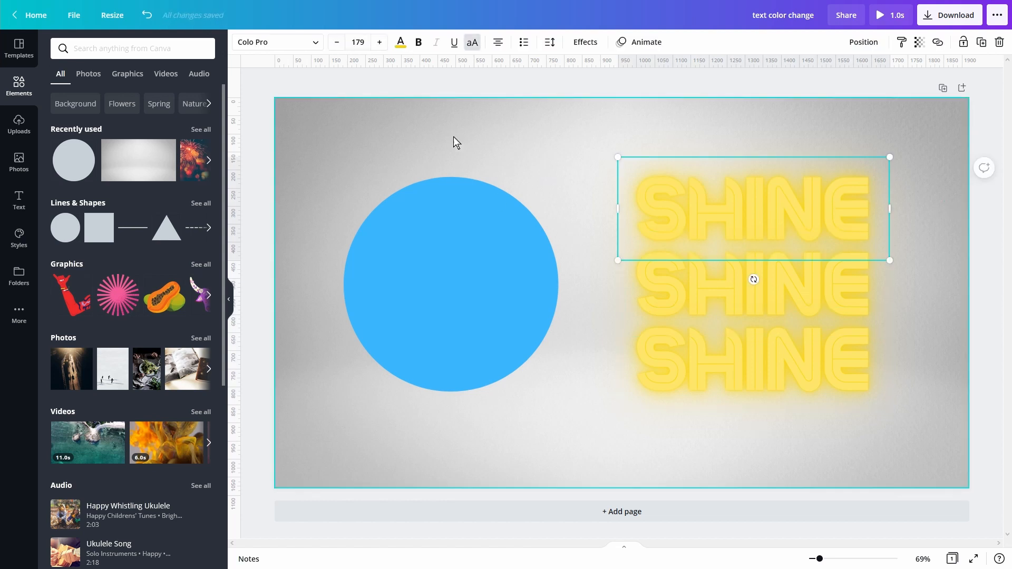
{"action": "left_click", "coordinate": [399, 42]}
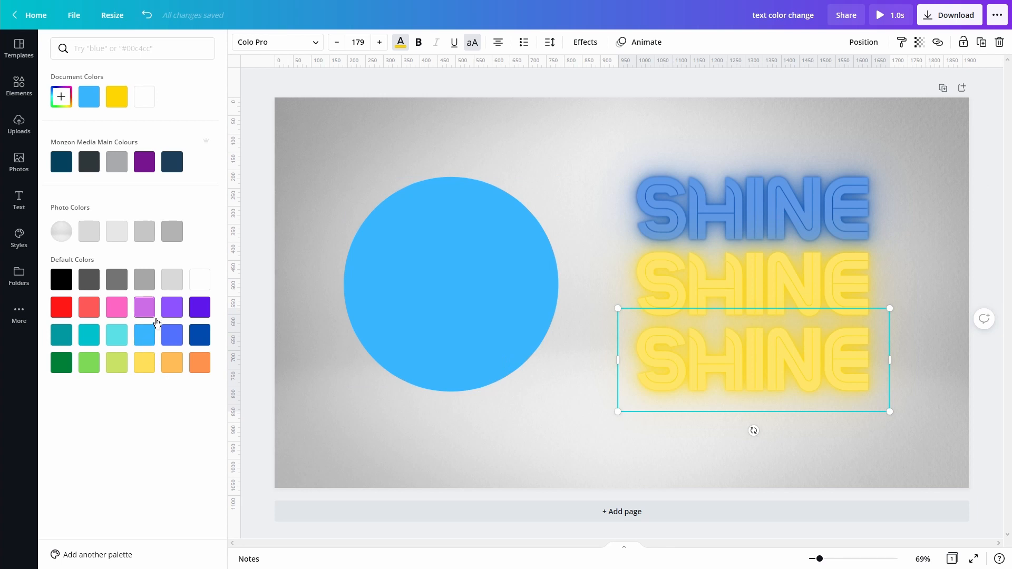
{"action": "left_click", "coordinate": [172, 307]}
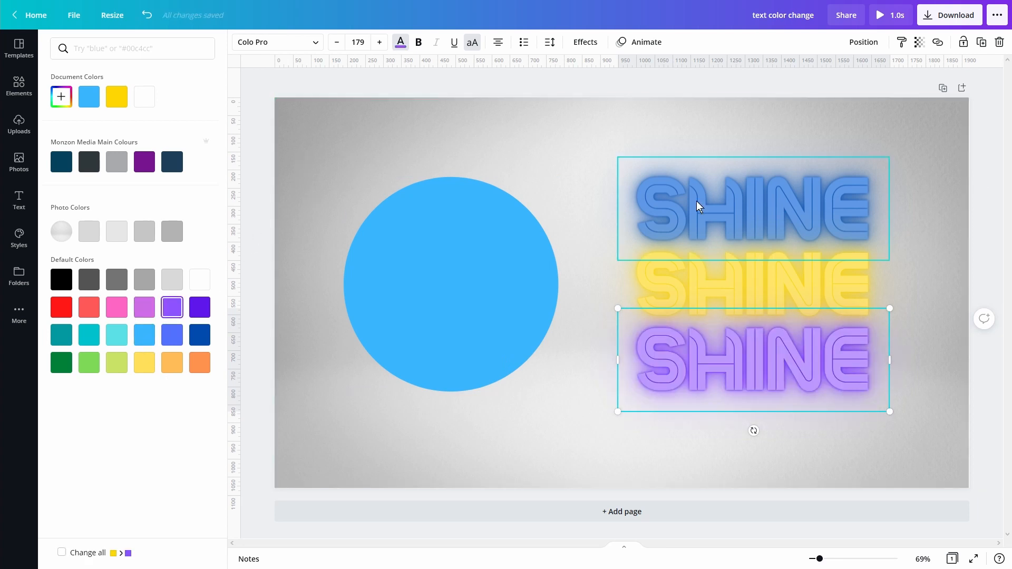
Apply Neon to the purple SHINE and Stomp to the yellow SHINE.
{"action": "left_click", "coordinate": [645, 42]}
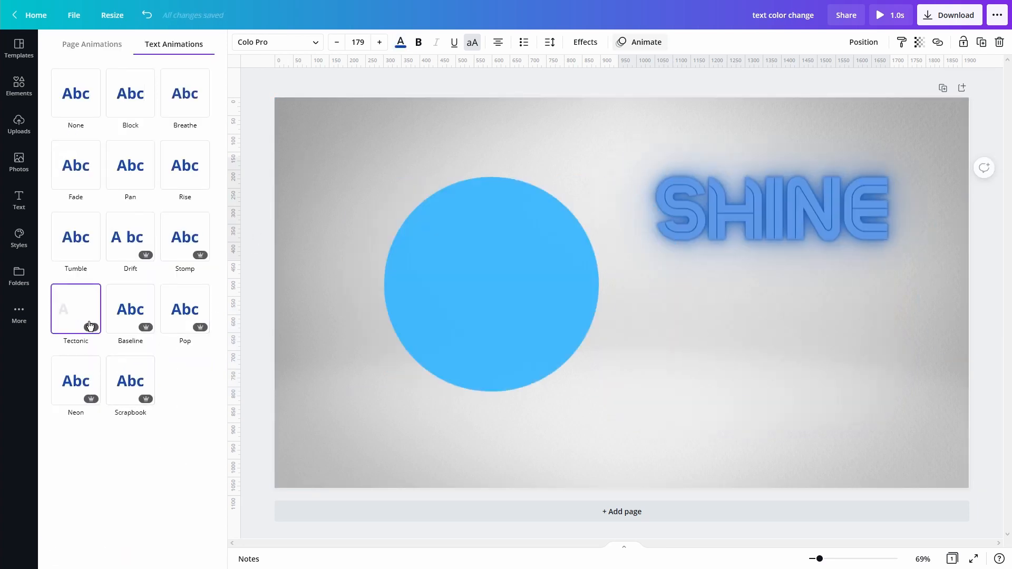
{"action": "left_click", "coordinate": [76, 309]}
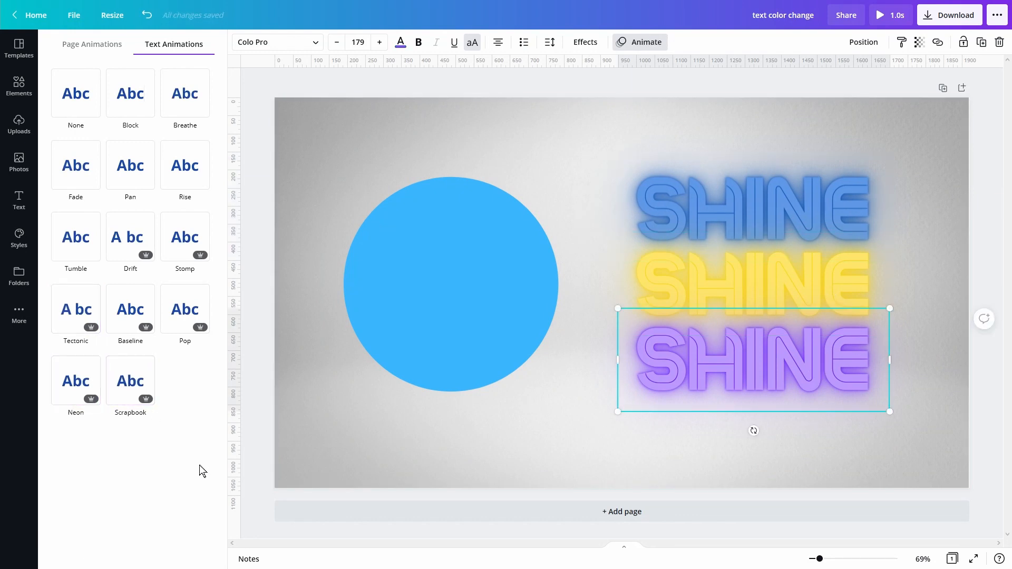
{"action": "left_click", "coordinate": [76, 381]}
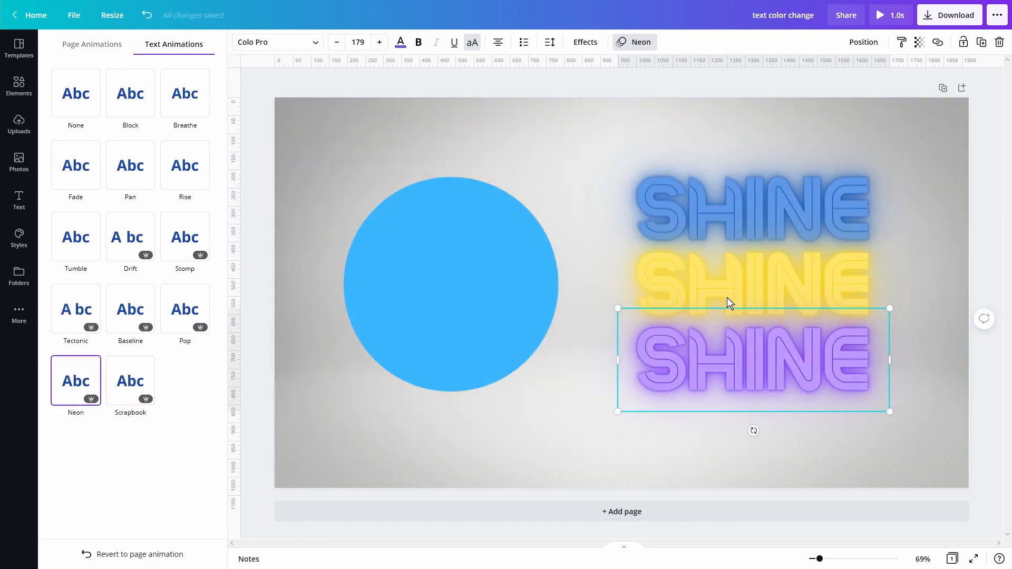
{"action": "left_click", "coordinate": [185, 237]}
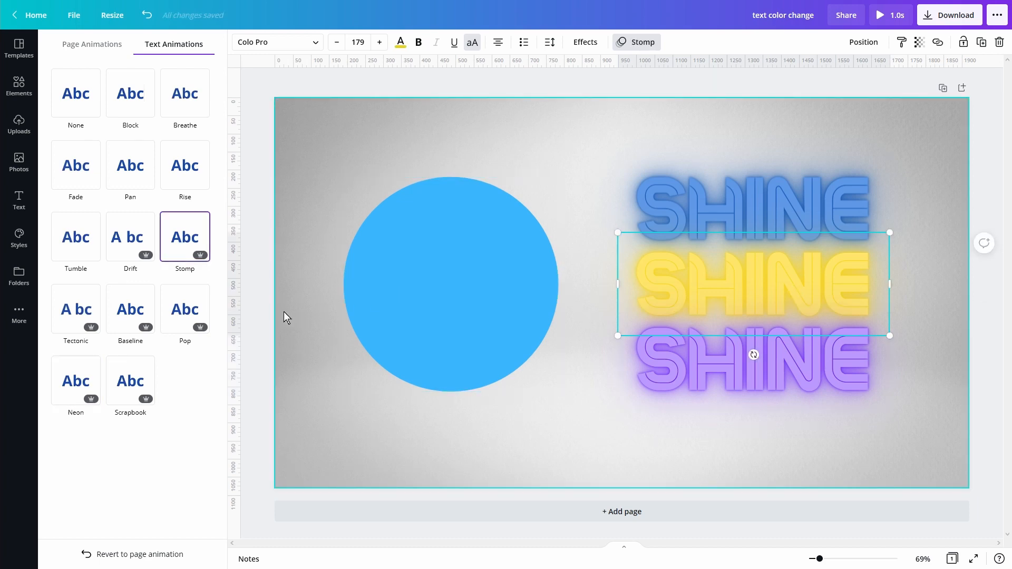
{"action": "mouse_move", "coordinate": [271, 323]}
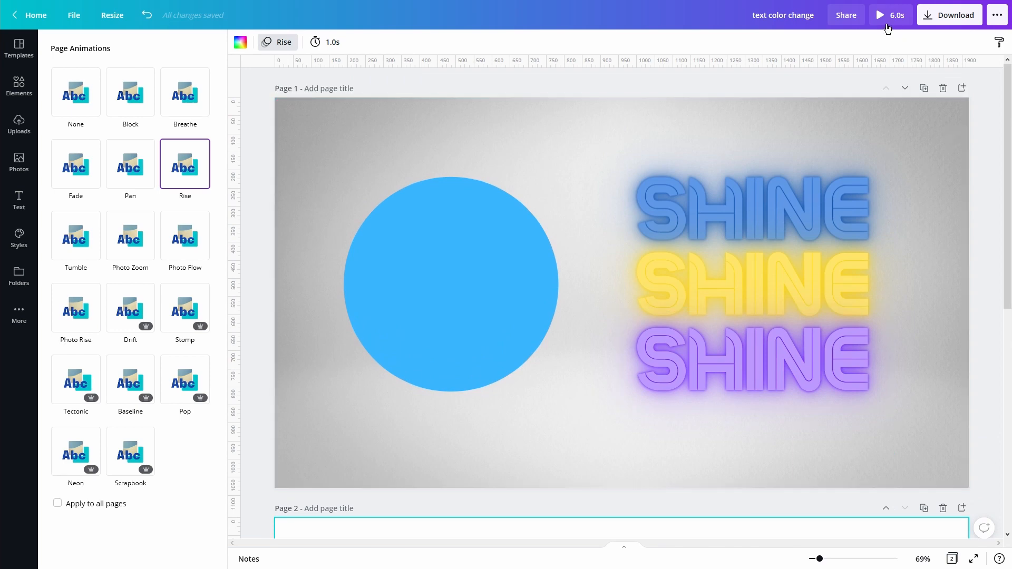
Preview the design, then raise the page timing from 1.0s to 3.0s for an 8.0s total.
{"action": "left_click", "coordinate": [879, 14]}
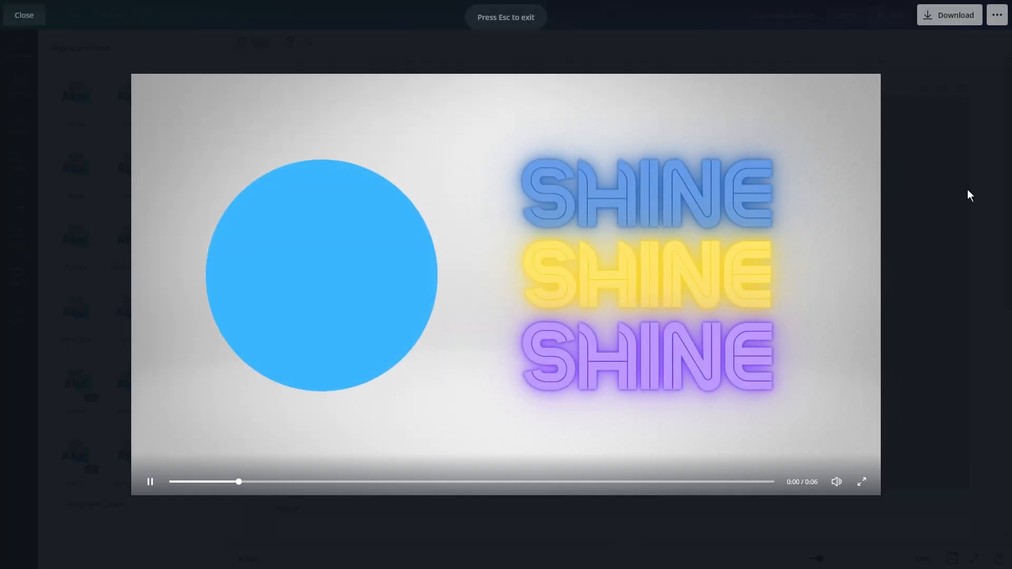
{"action": "left_click", "coordinate": [24, 14]}
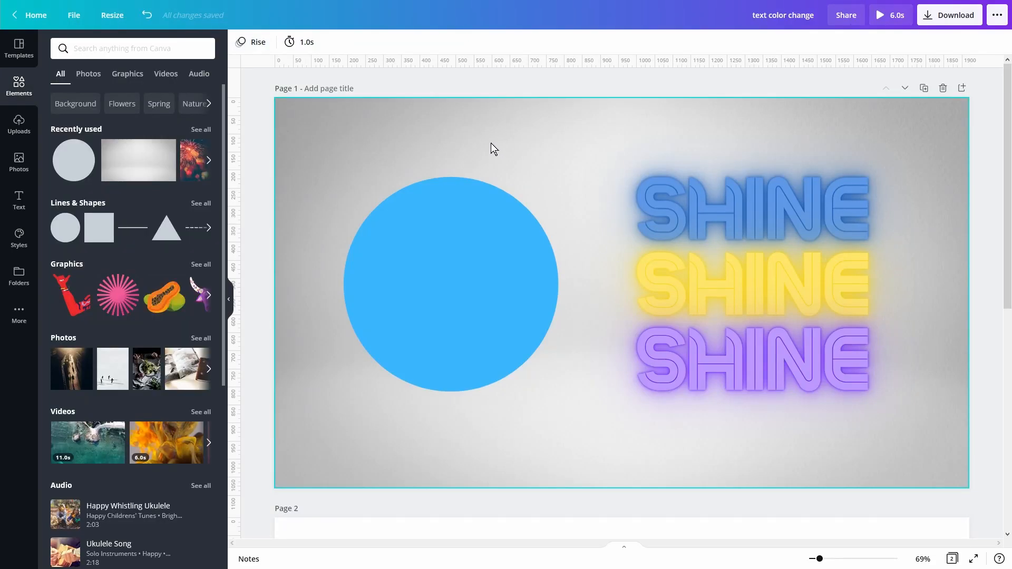
{"action": "left_click", "coordinate": [298, 42]}
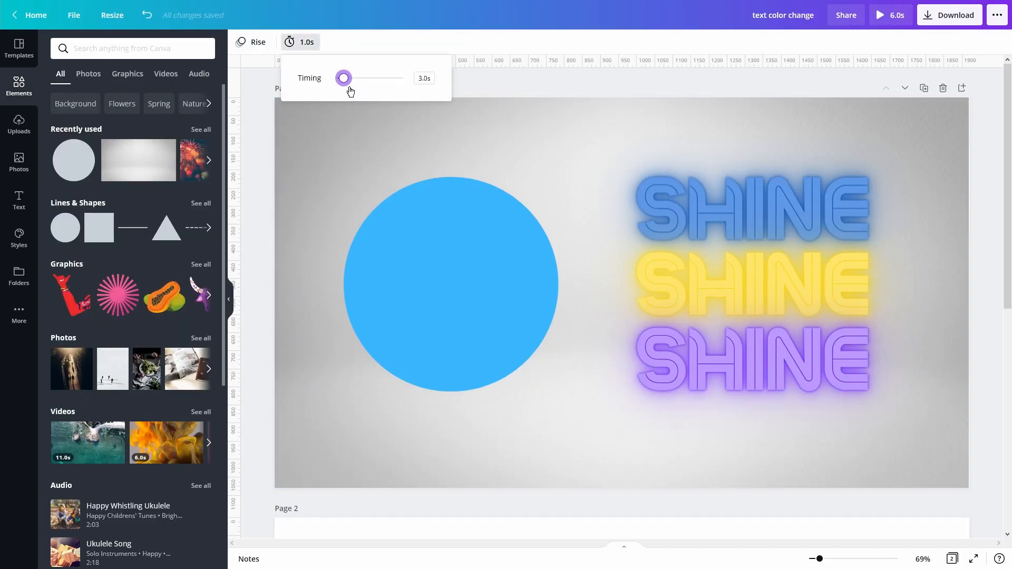
{"action": "left_click", "coordinate": [891, 14]}
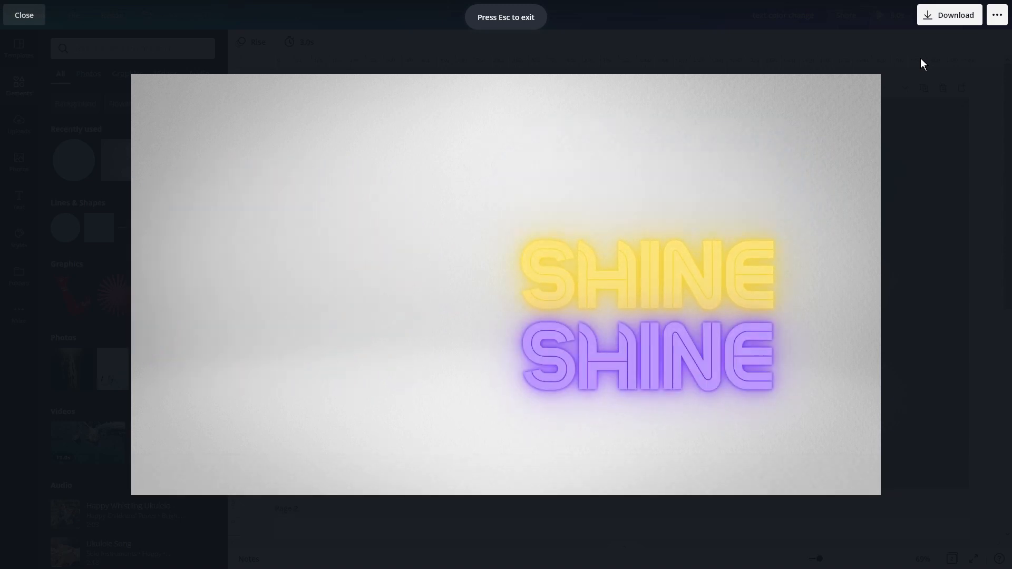
{"action": "left_click", "coordinate": [23, 14]}
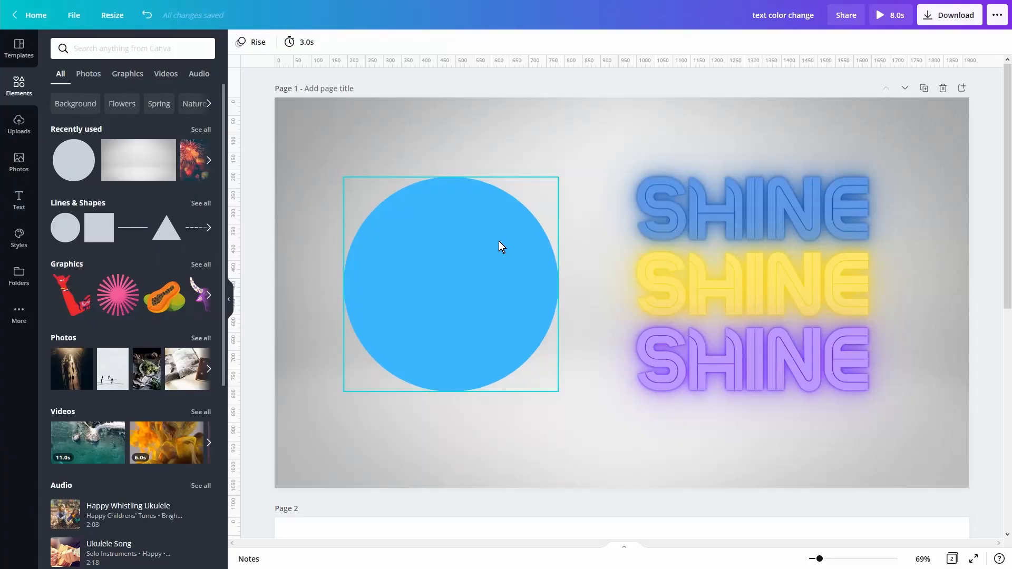
Replace the blue circle's Tumble animation with Stomp.
{"action": "left_click", "coordinate": [495, 135]}
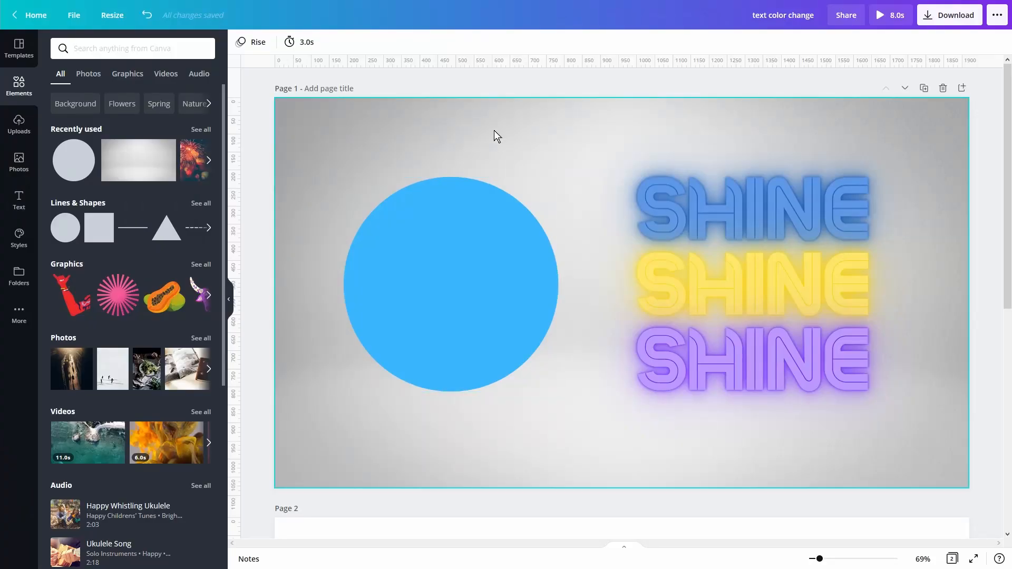
{"action": "left_click", "coordinate": [444, 216]}
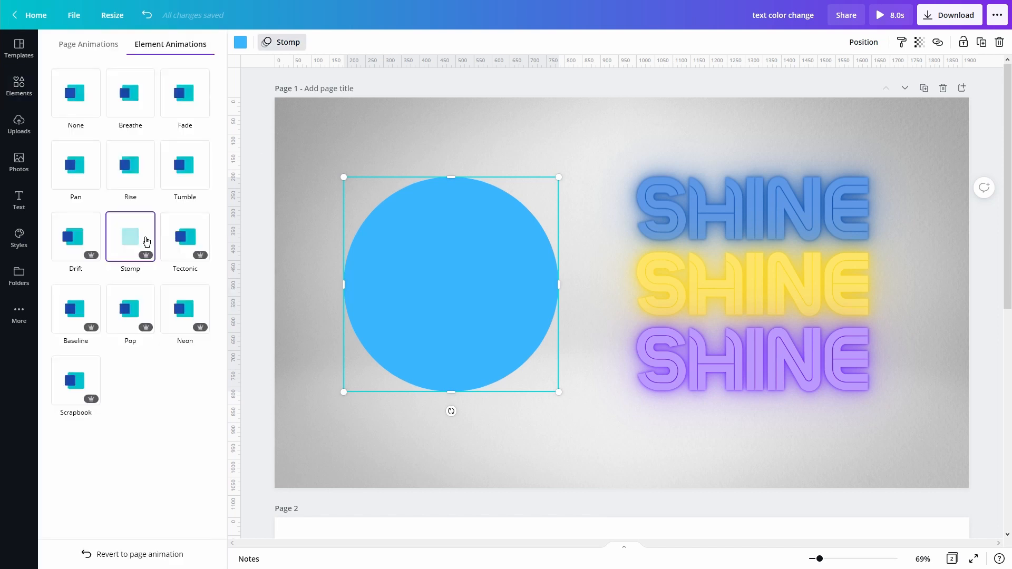
{"action": "mouse_move", "coordinate": [263, 182]}
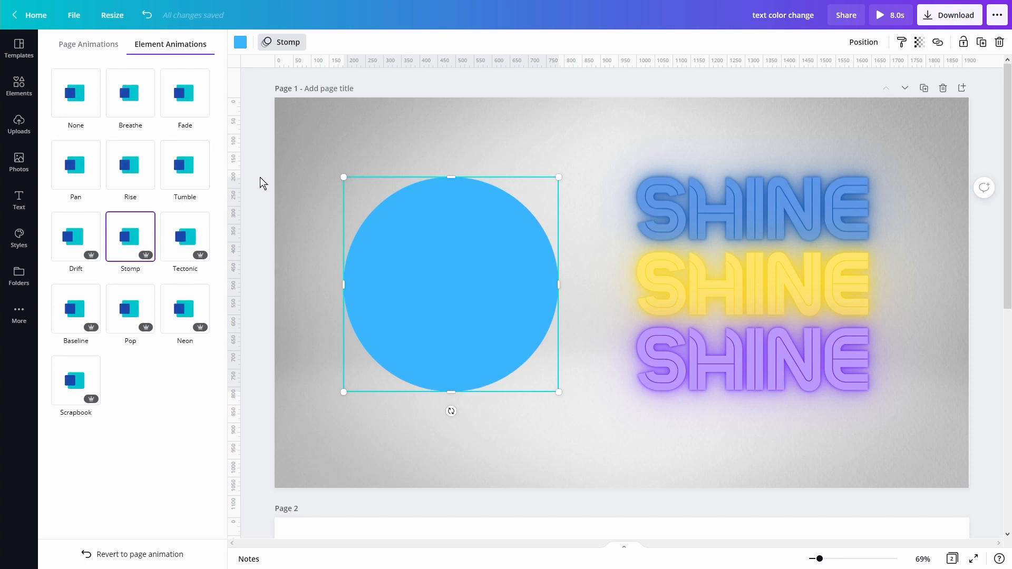
{"action": "left_click", "coordinate": [129, 236]}
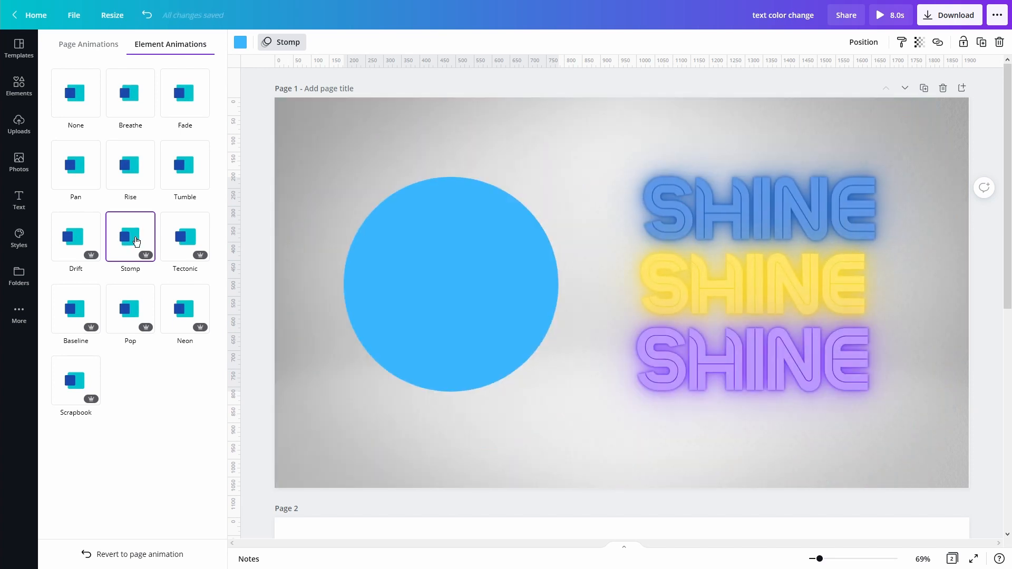
{"action": "left_click", "coordinate": [452, 283]}
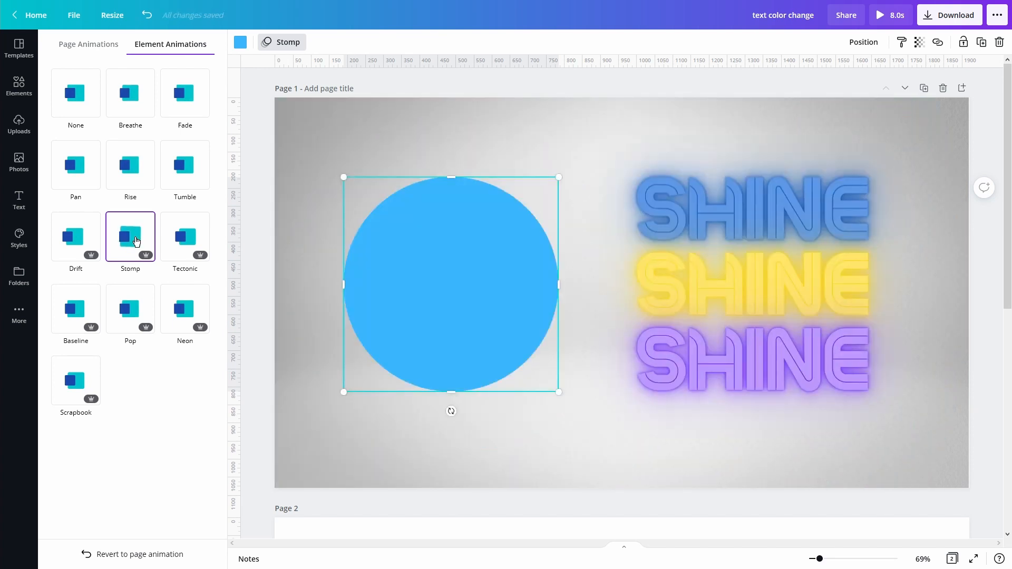
{"action": "mouse_move", "coordinate": [167, 251]}
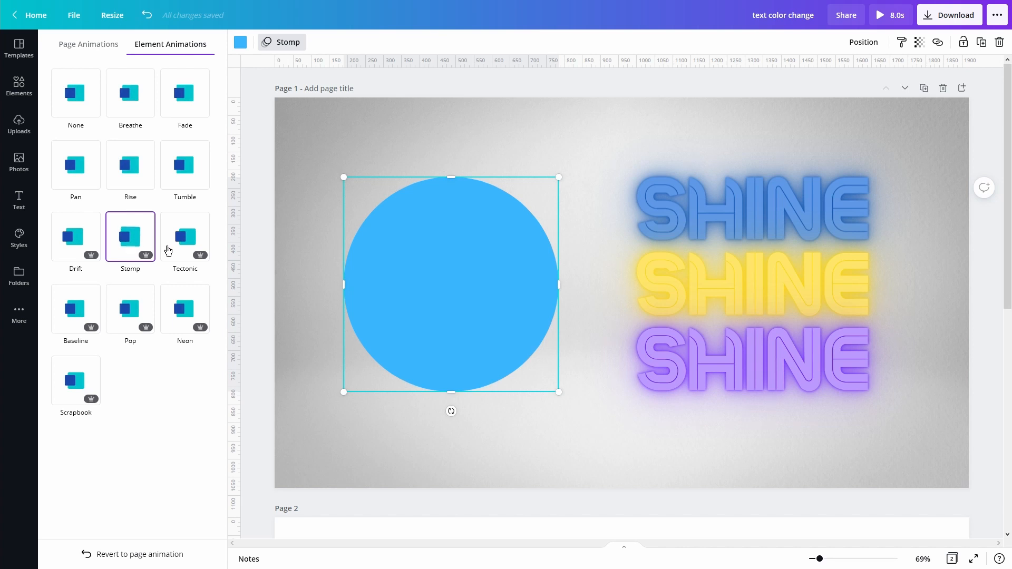
{"action": "mouse_move", "coordinate": [437, 305]}
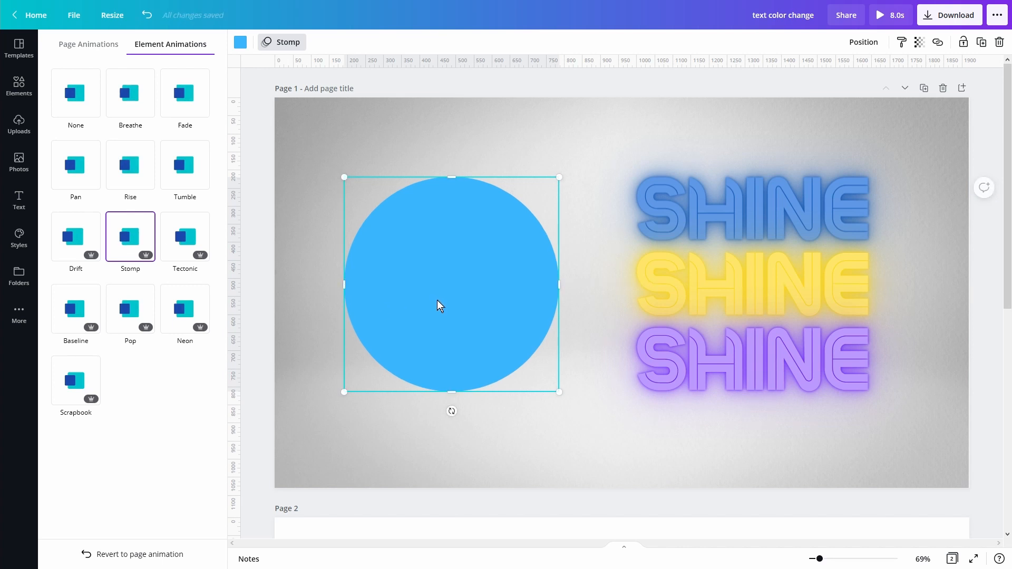
{"action": "mouse_move", "coordinate": [449, 280]}
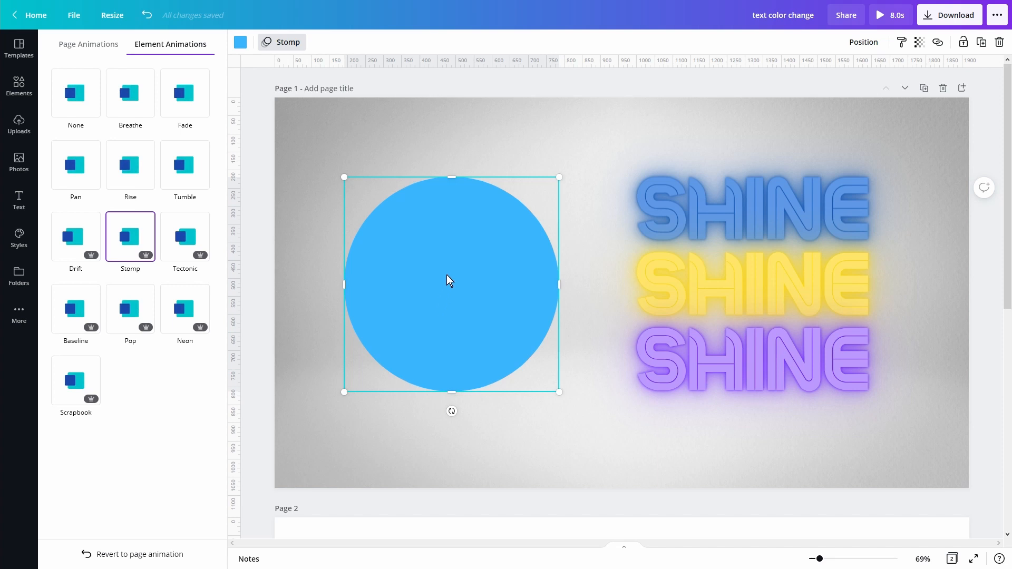
{"action": "mouse_move", "coordinate": [450, 262]}
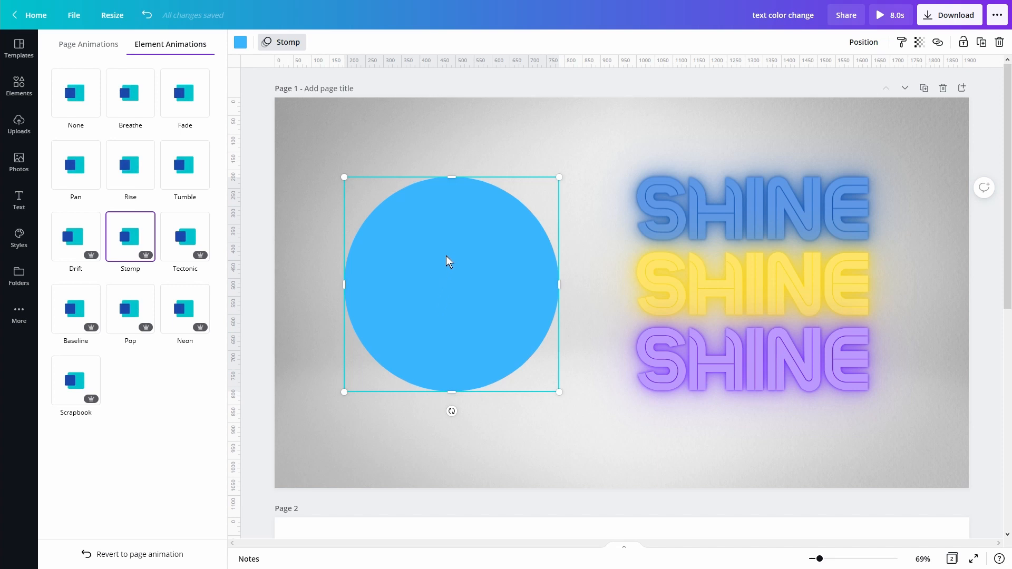
Duplicate the circle and fill the copy white over the blue one to form a ring.
{"action": "left_click", "coordinate": [240, 43]}
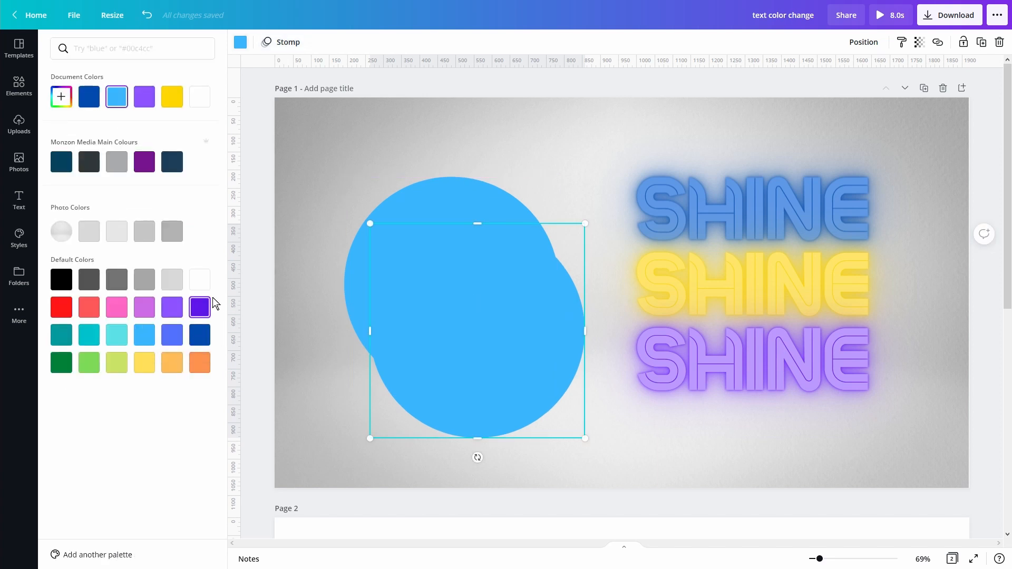
{"action": "left_click", "coordinate": [199, 278]}
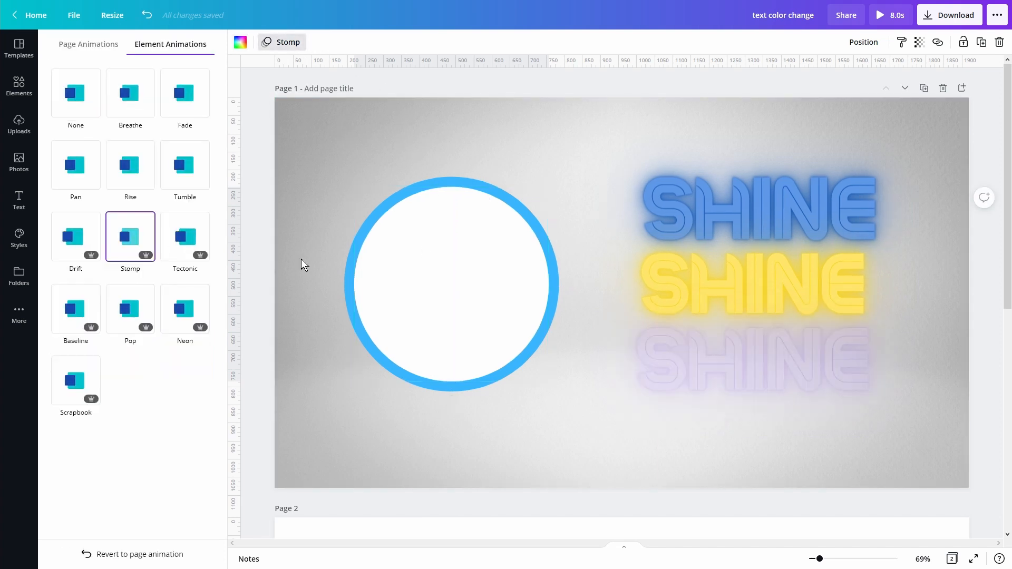
Send the white circle behind the blue one so it reads solid blue again.
{"action": "left_click", "coordinate": [452, 283]}
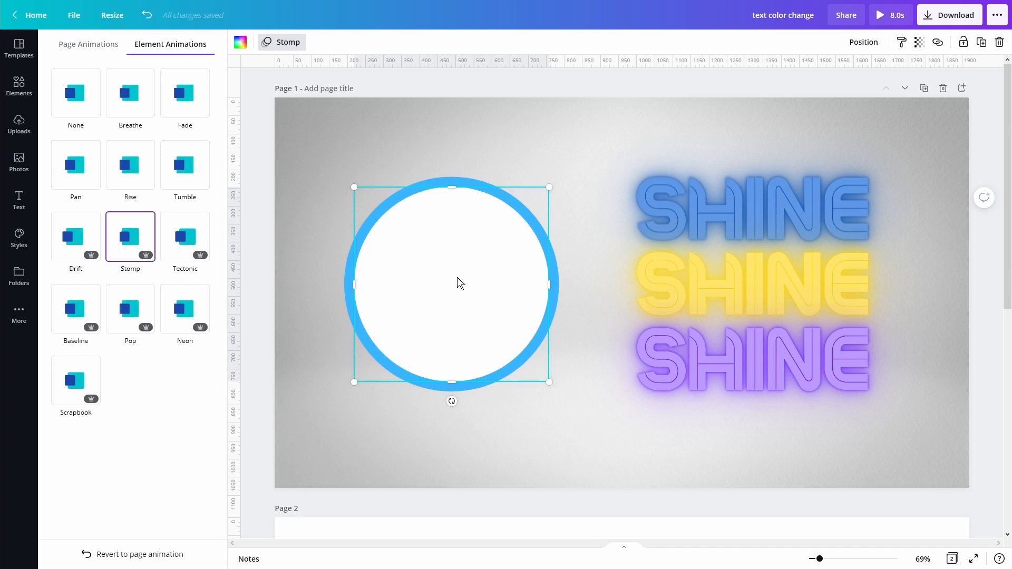
{"action": "right_click", "coordinate": [456, 282]}
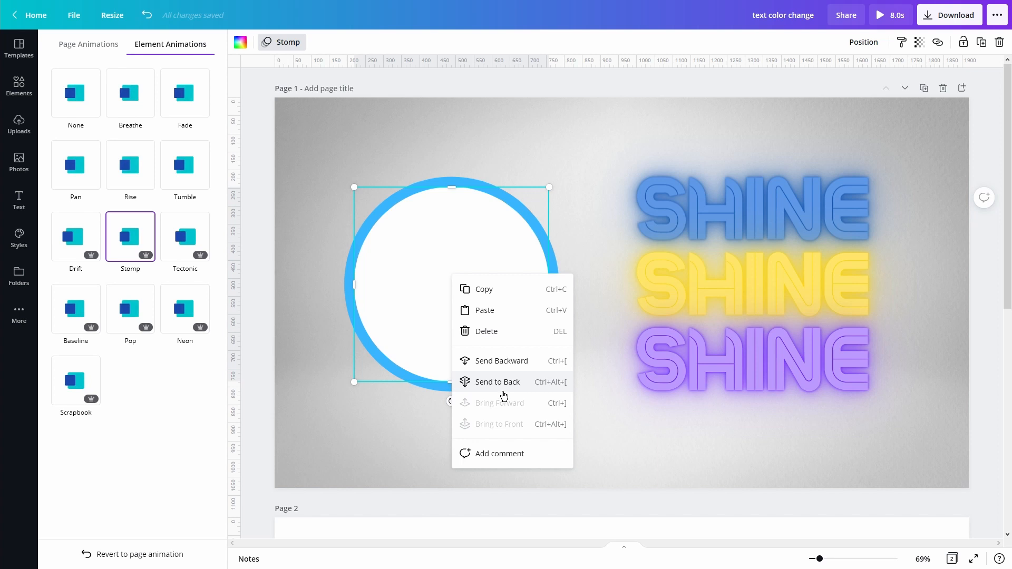
{"action": "left_click", "coordinate": [496, 381]}
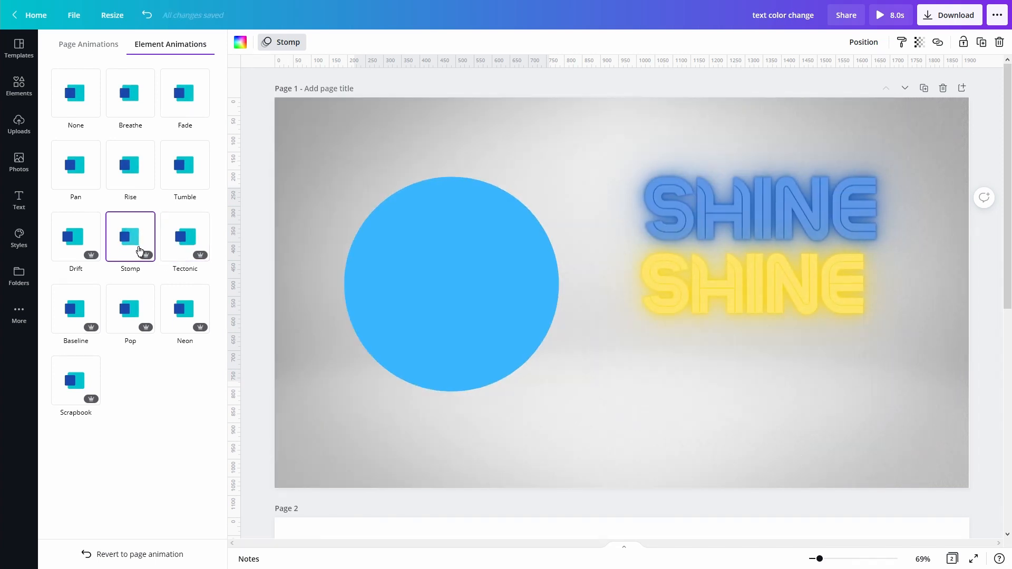
{"action": "left_click", "coordinate": [453, 283]}
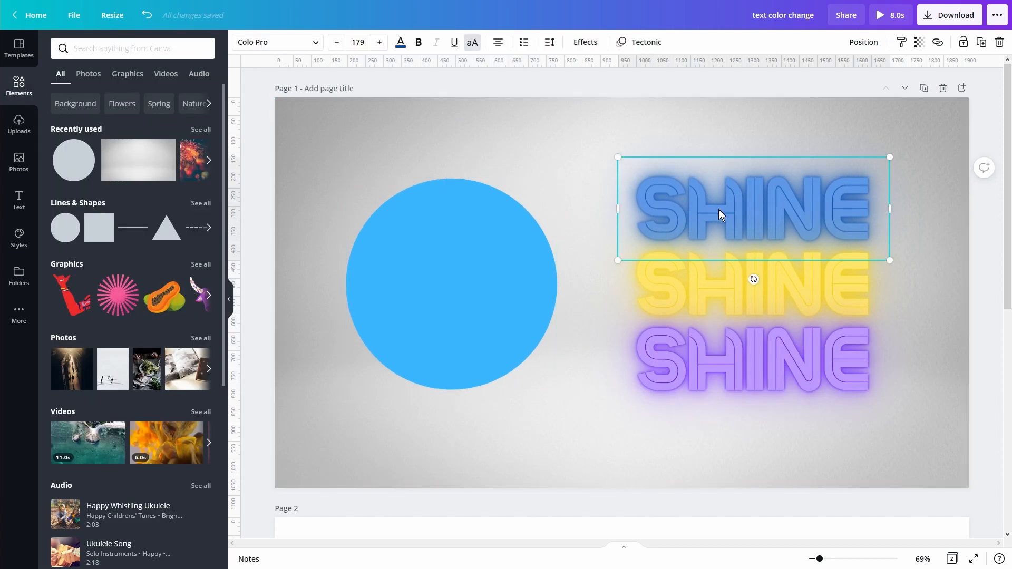
{"action": "mouse_move", "coordinate": [600, 188]}
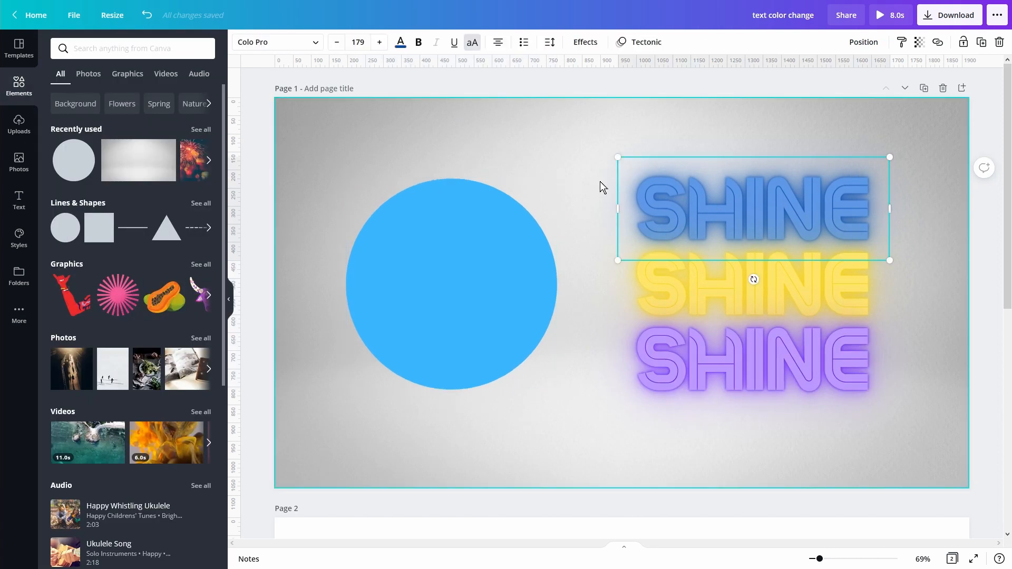
{"action": "mouse_move", "coordinate": [537, 145]}
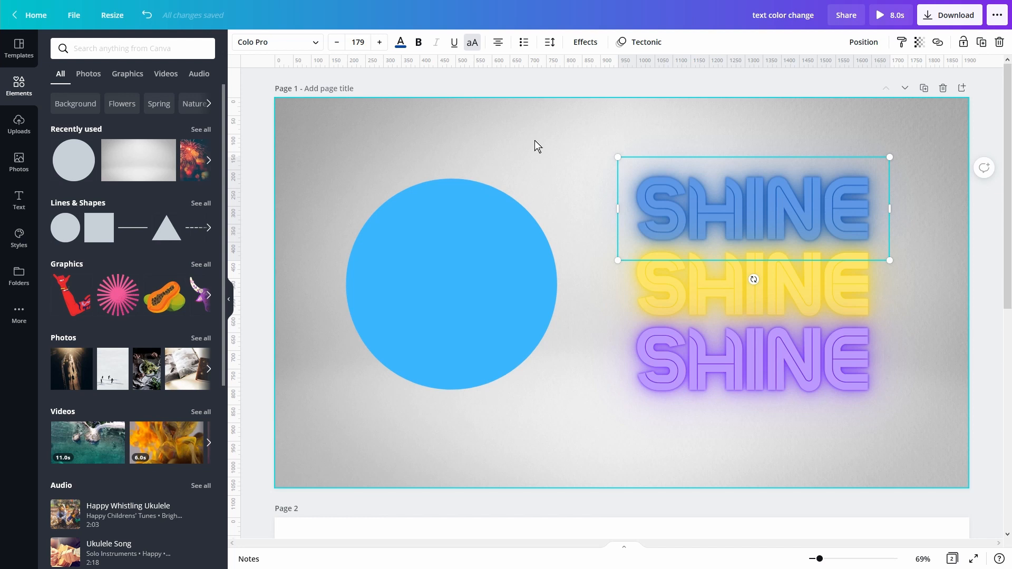
{"action": "mouse_move", "coordinate": [721, 212]}
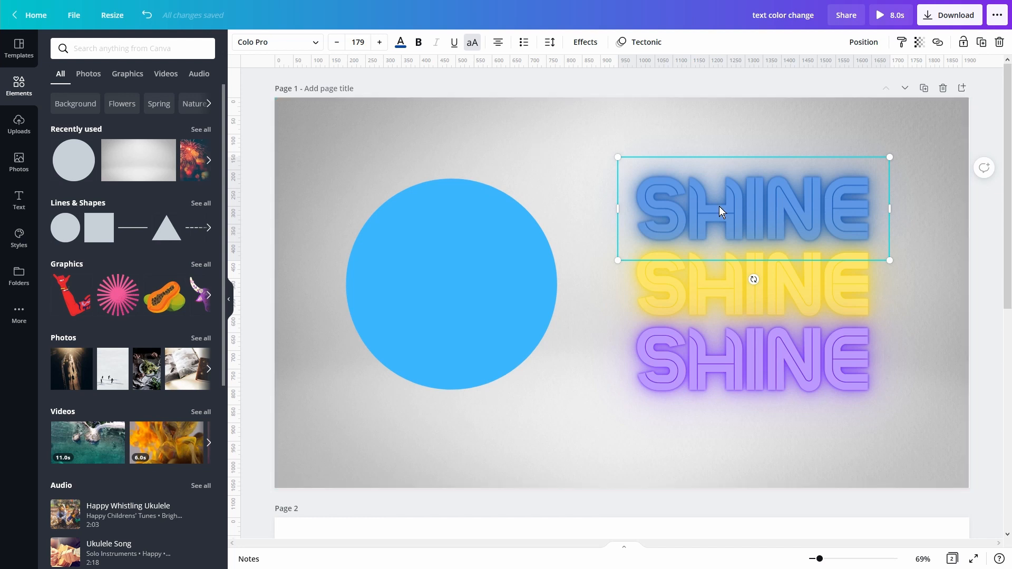
{"action": "mouse_move", "coordinate": [729, 203]}
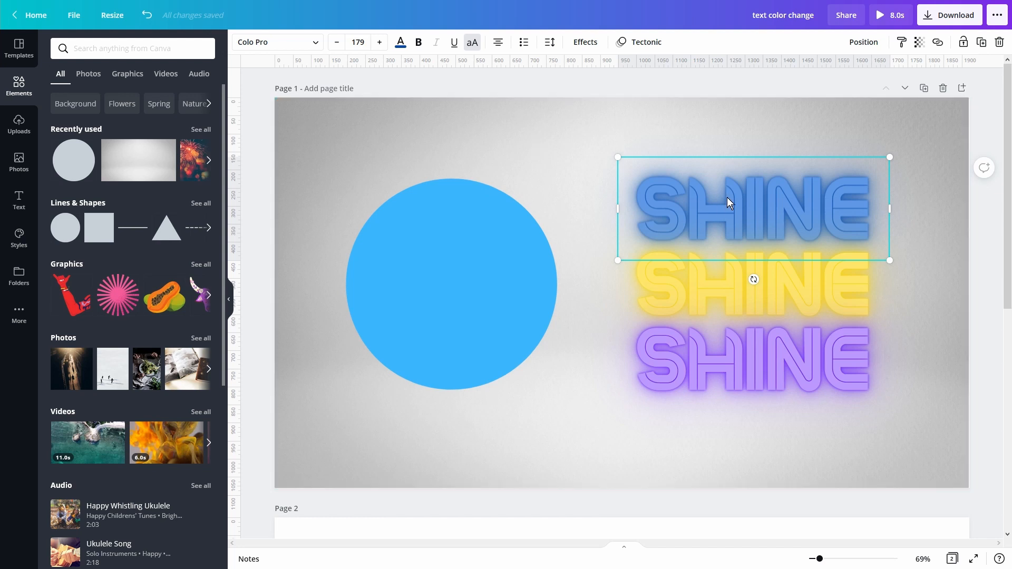
Recolour the bottom SHINE letter pieces pink, remove the circle and centre the words.
{"action": "left_click", "coordinate": [419, 42]}
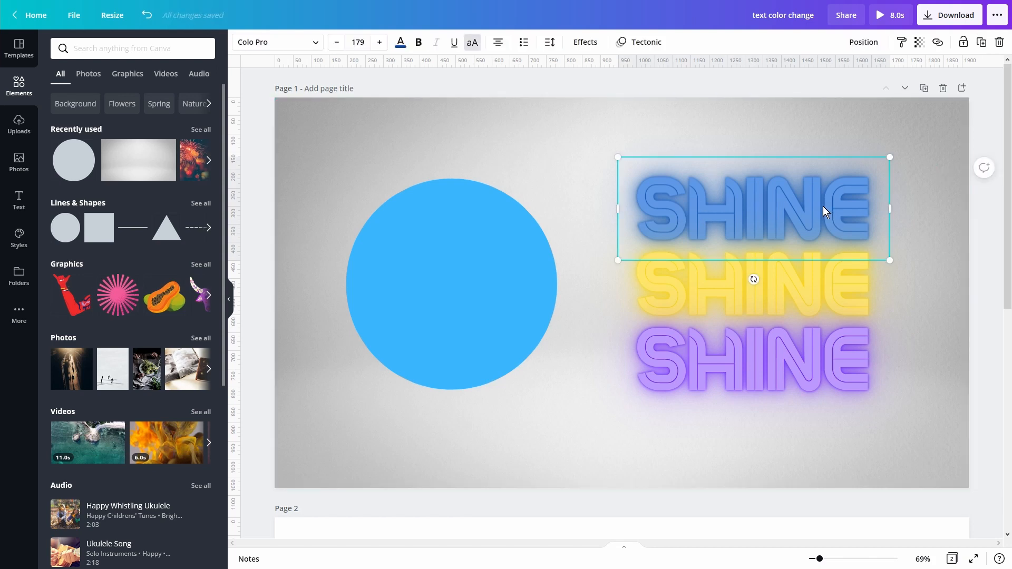
{"action": "mouse_move", "coordinate": [797, 208]}
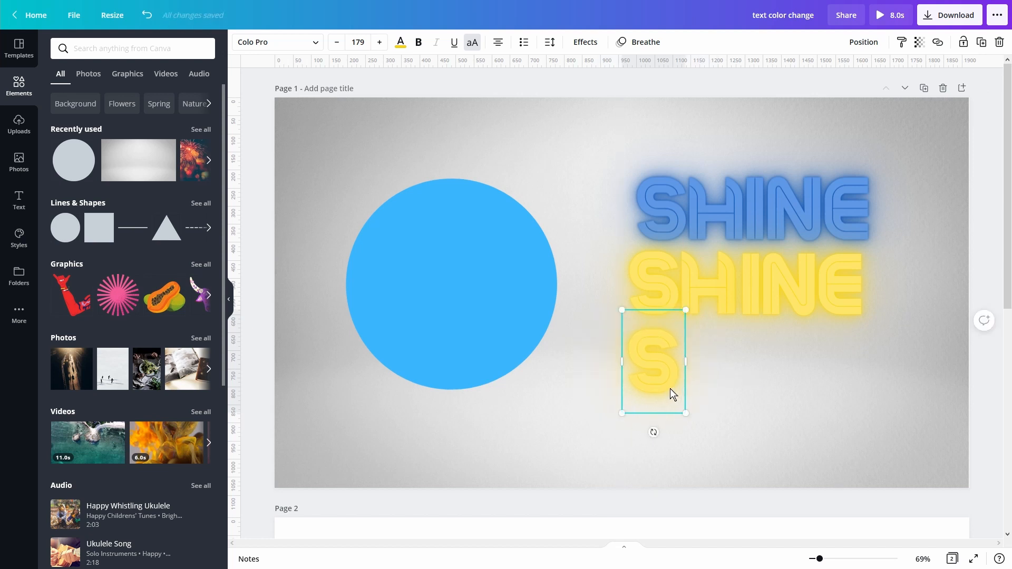
{"action": "left_click", "coordinate": [400, 43]}
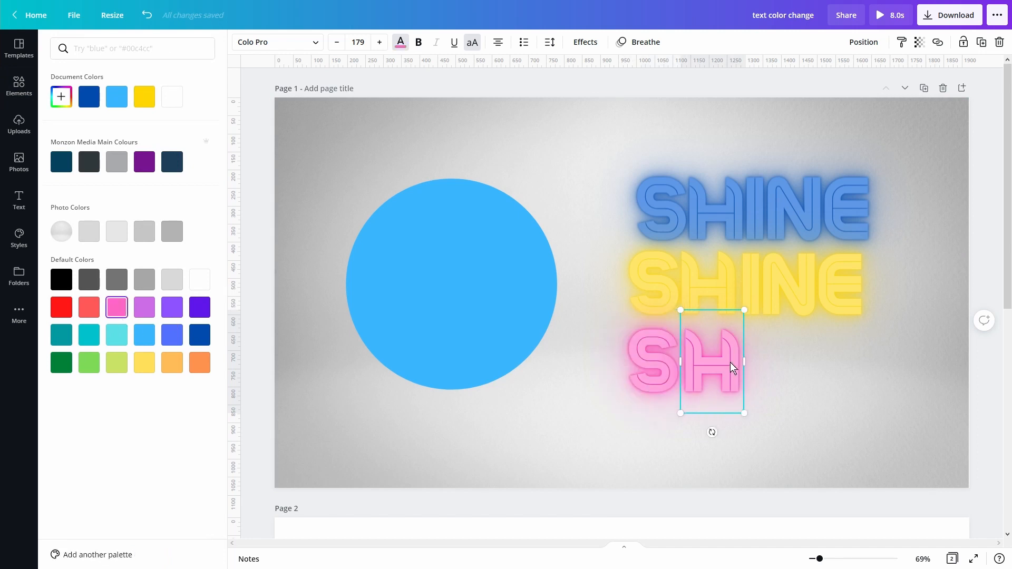
{"action": "left_click", "coordinate": [19, 87]}
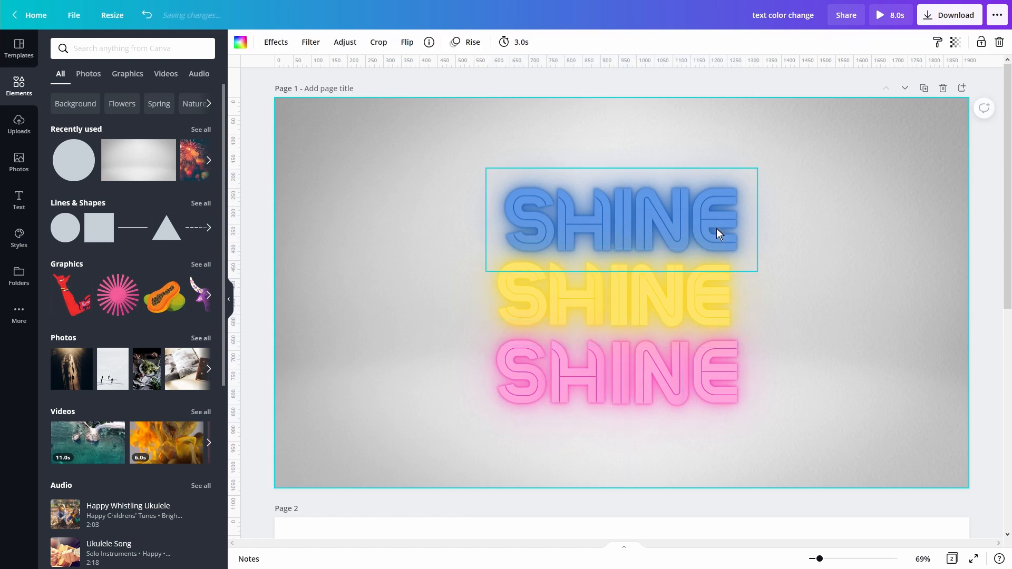
Animate a pink SHINE letter piece, trying Breathe then settling on Neon.
{"action": "left_click", "coordinate": [620, 219]}
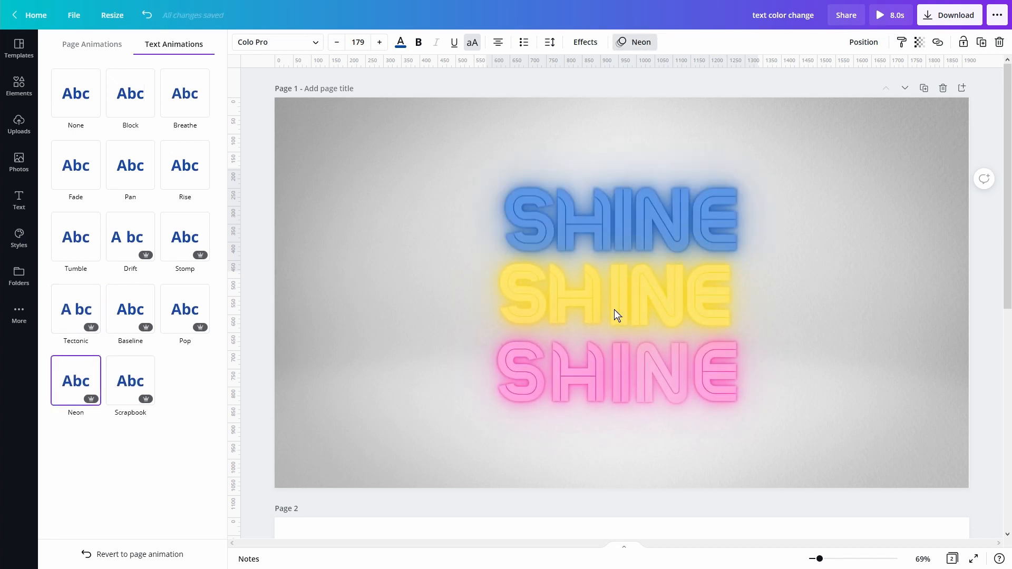
{"action": "left_click", "coordinate": [184, 93]}
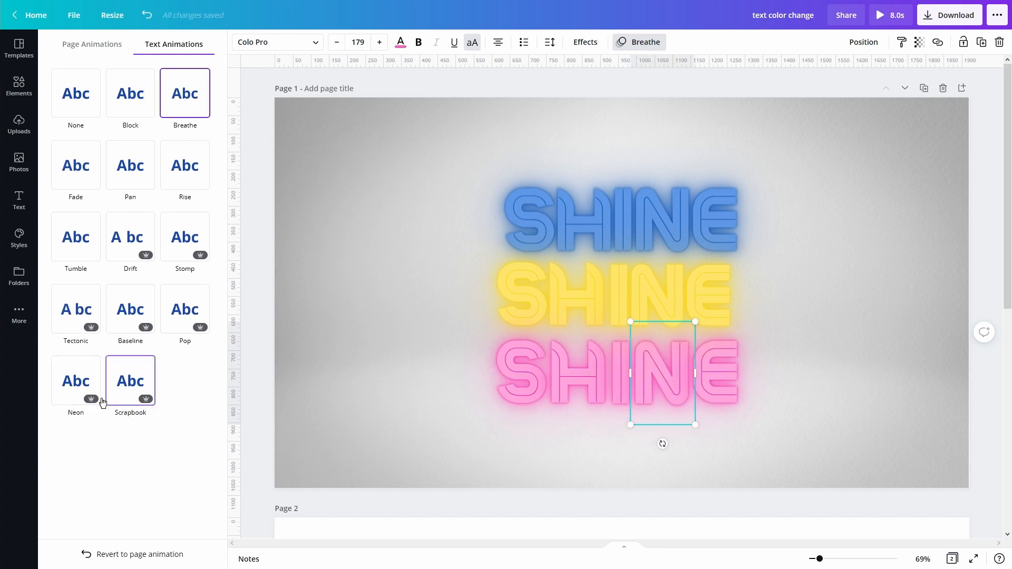
{"action": "left_click", "coordinate": [76, 381]}
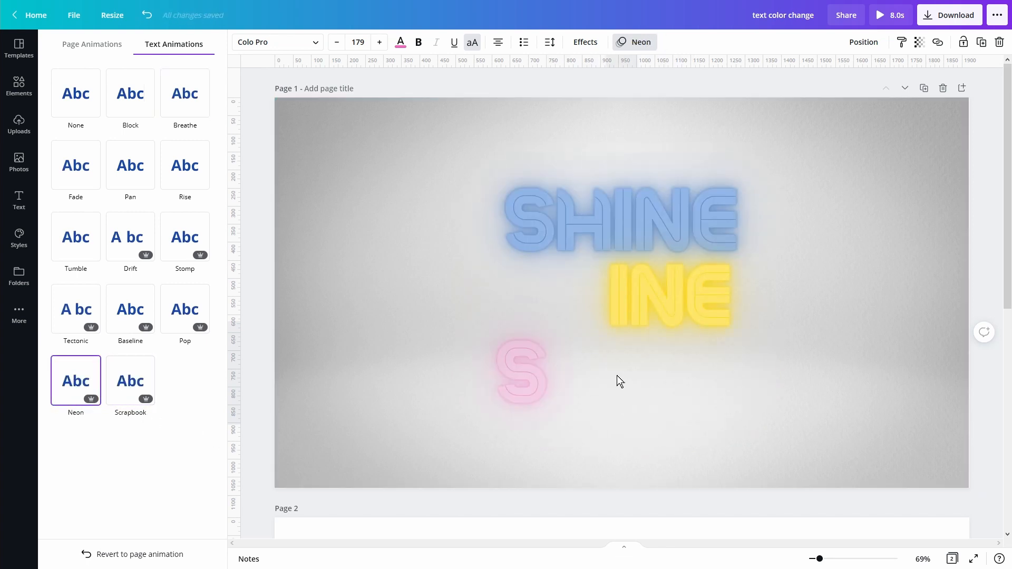
Give the pink word's final E piece the Neon animation and select the top SHINE.
{"action": "left_click", "coordinate": [184, 93]}
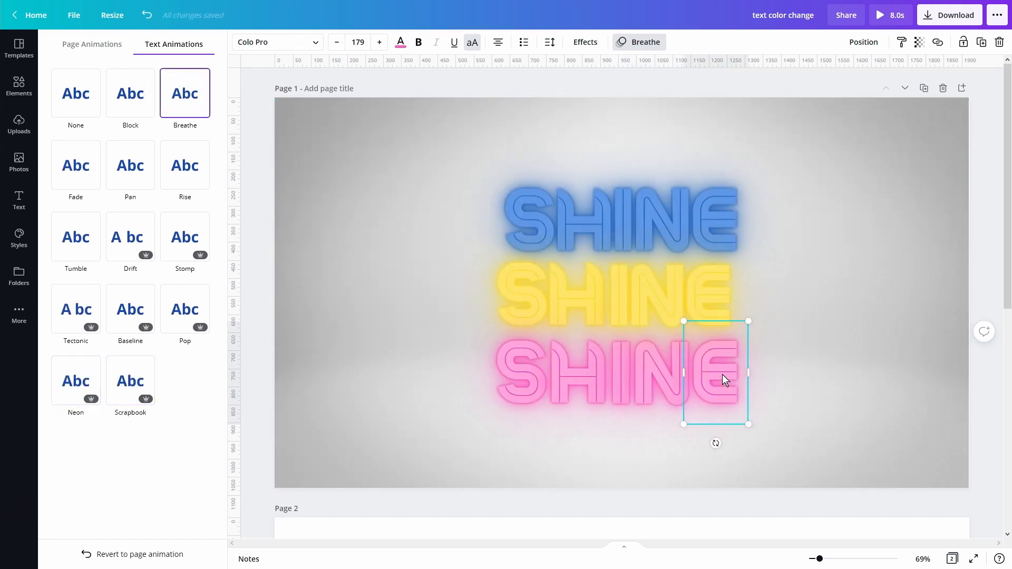
{"action": "left_click", "coordinate": [76, 380]}
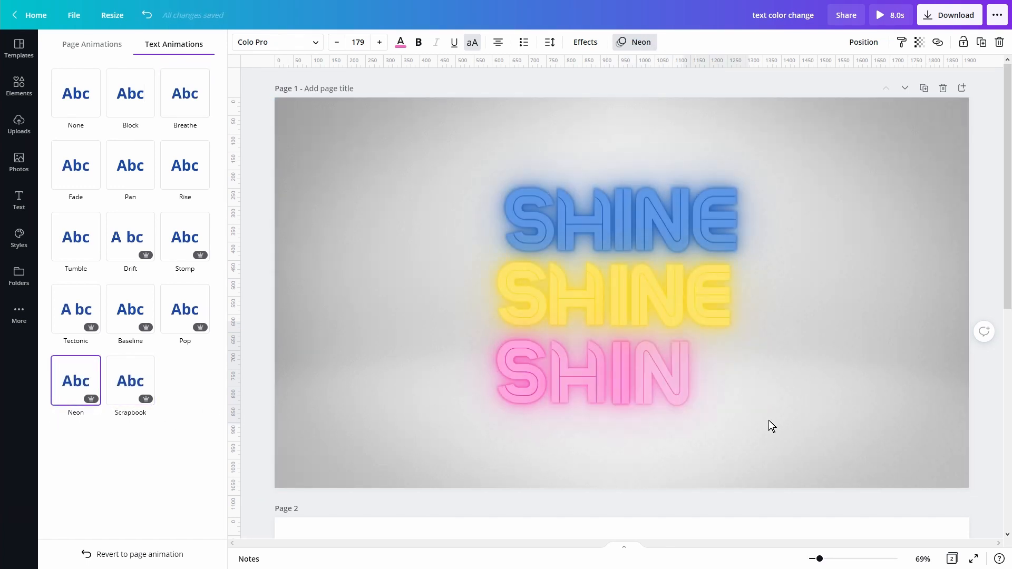
{"action": "left_click", "coordinate": [18, 88]}
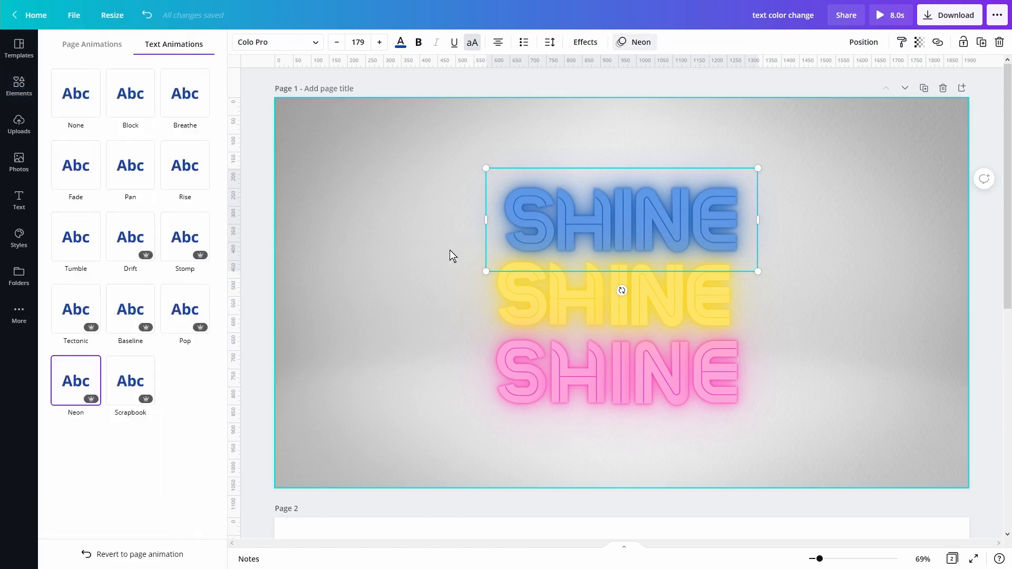
Animate a yellow letter piece with Tumble and the pink final E with Rise.
{"action": "left_click", "coordinate": [76, 237]}
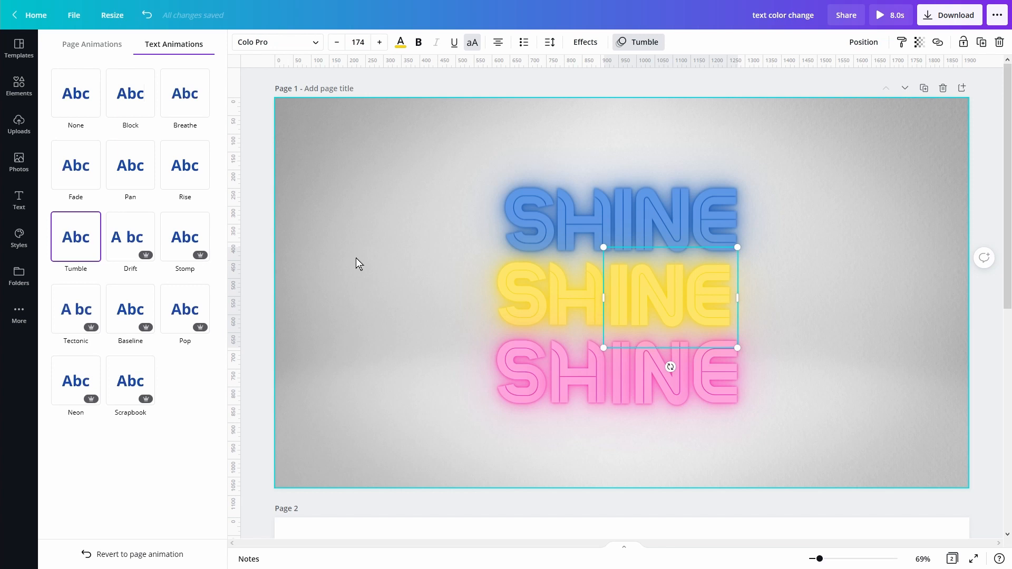
{"action": "left_click", "coordinate": [76, 380]}
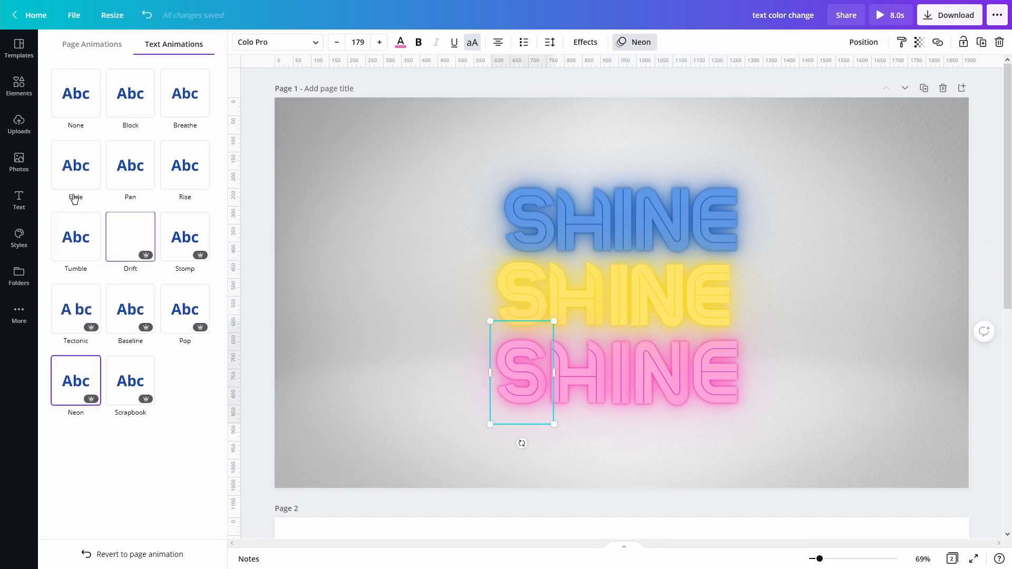
{"action": "left_click", "coordinate": [184, 166]}
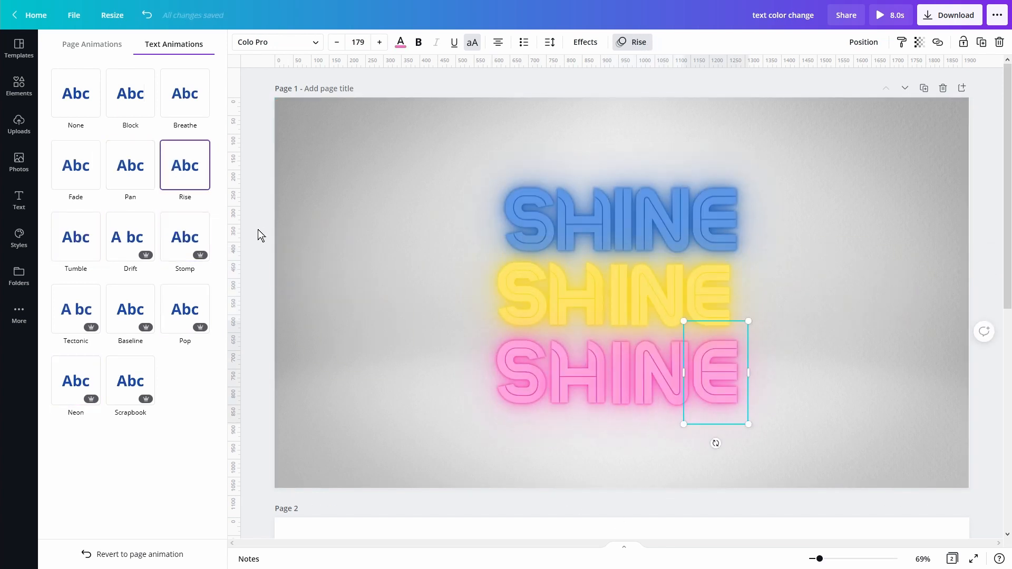
Deselect the slide and play a preview of the animated design.
{"action": "left_click", "coordinate": [19, 88]}
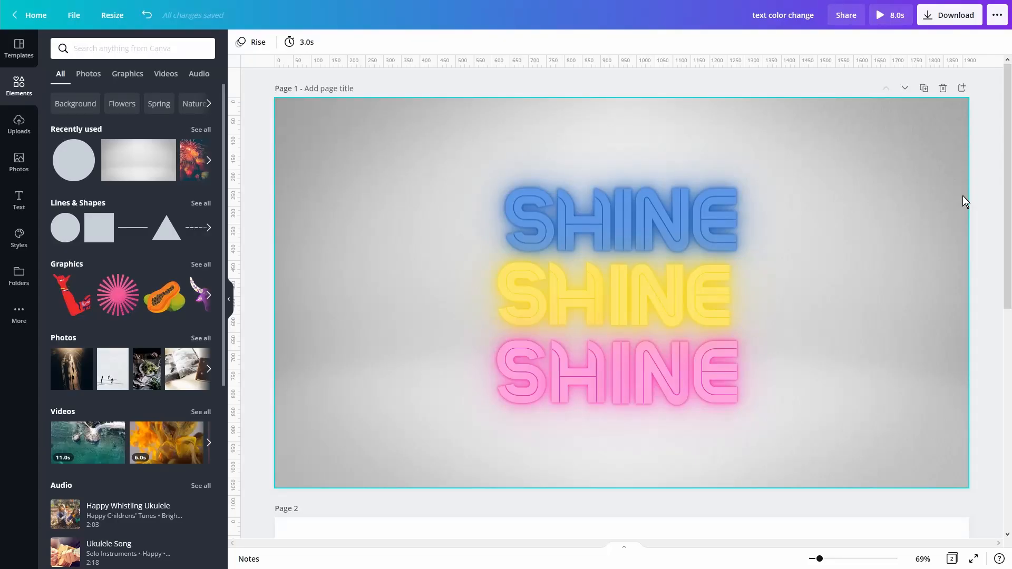
{"action": "left_click", "coordinate": [889, 14]}
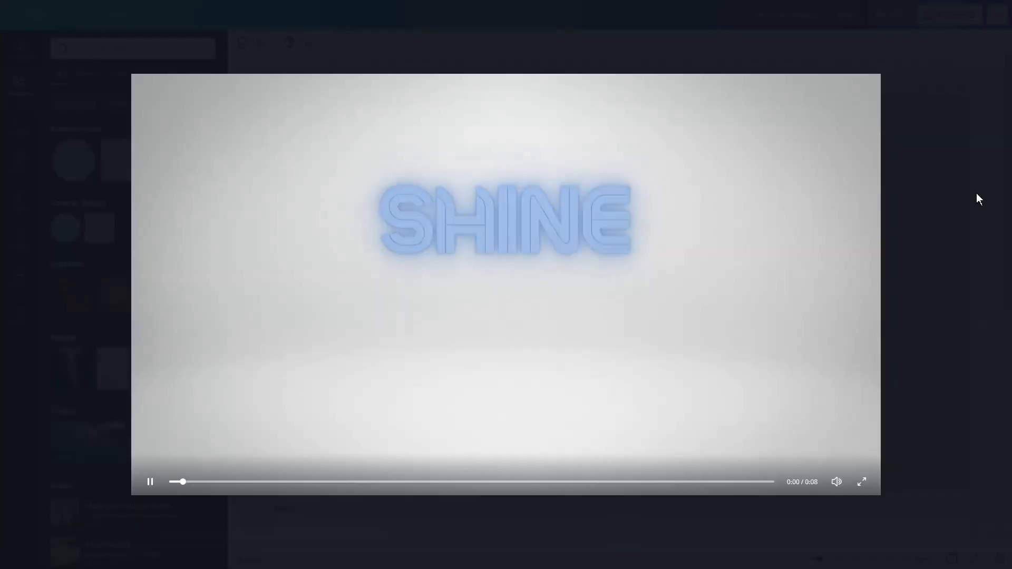